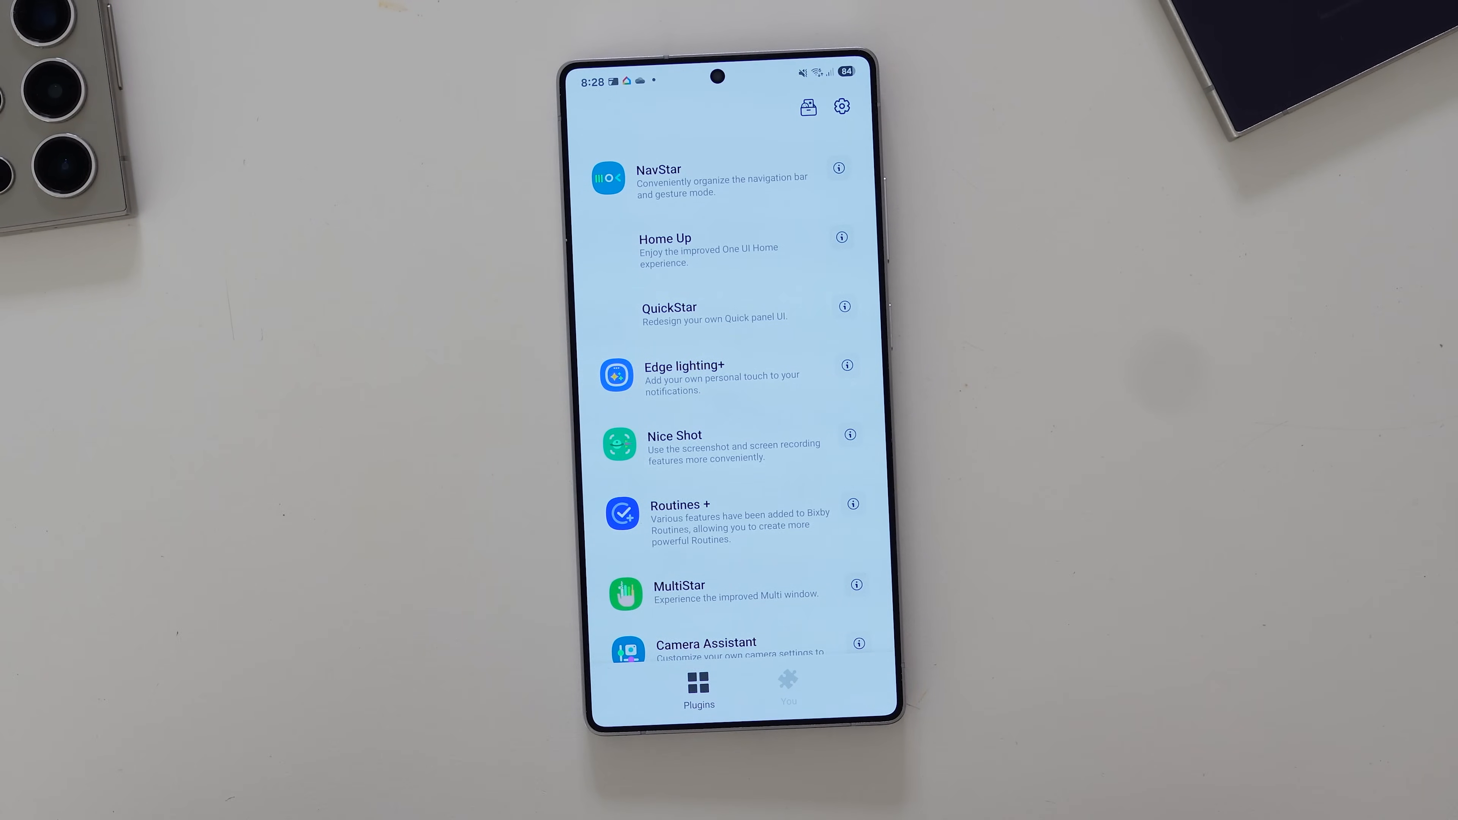
Enter the QuickStar plugin from Good Lock's list, glance at its ⋮ page options and dismiss them.
{"action": "left_click", "coordinate": [668, 307]}
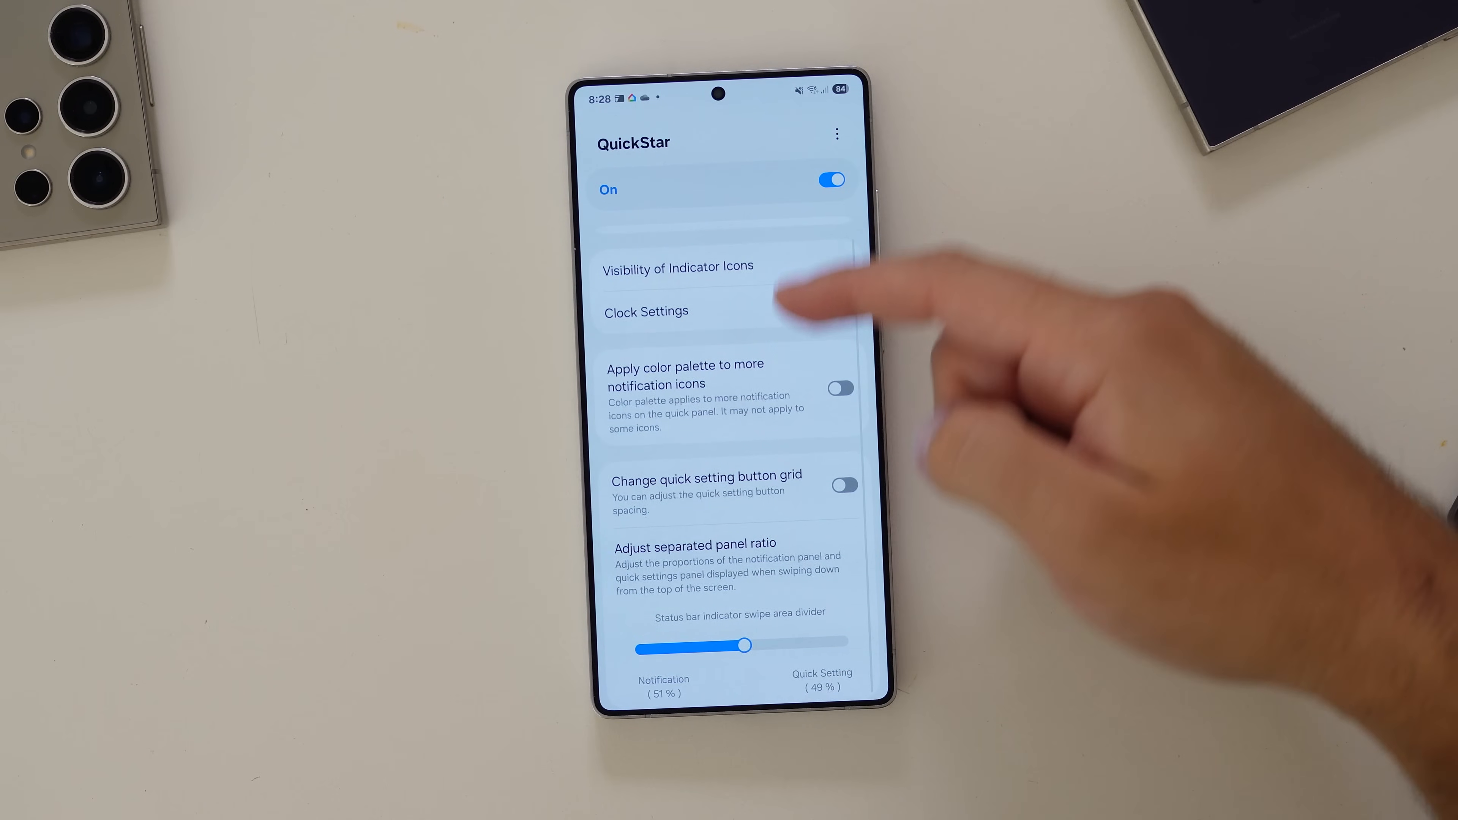
{"action": "scroll", "scroll_direction": "down", "scroll_amount": 3}
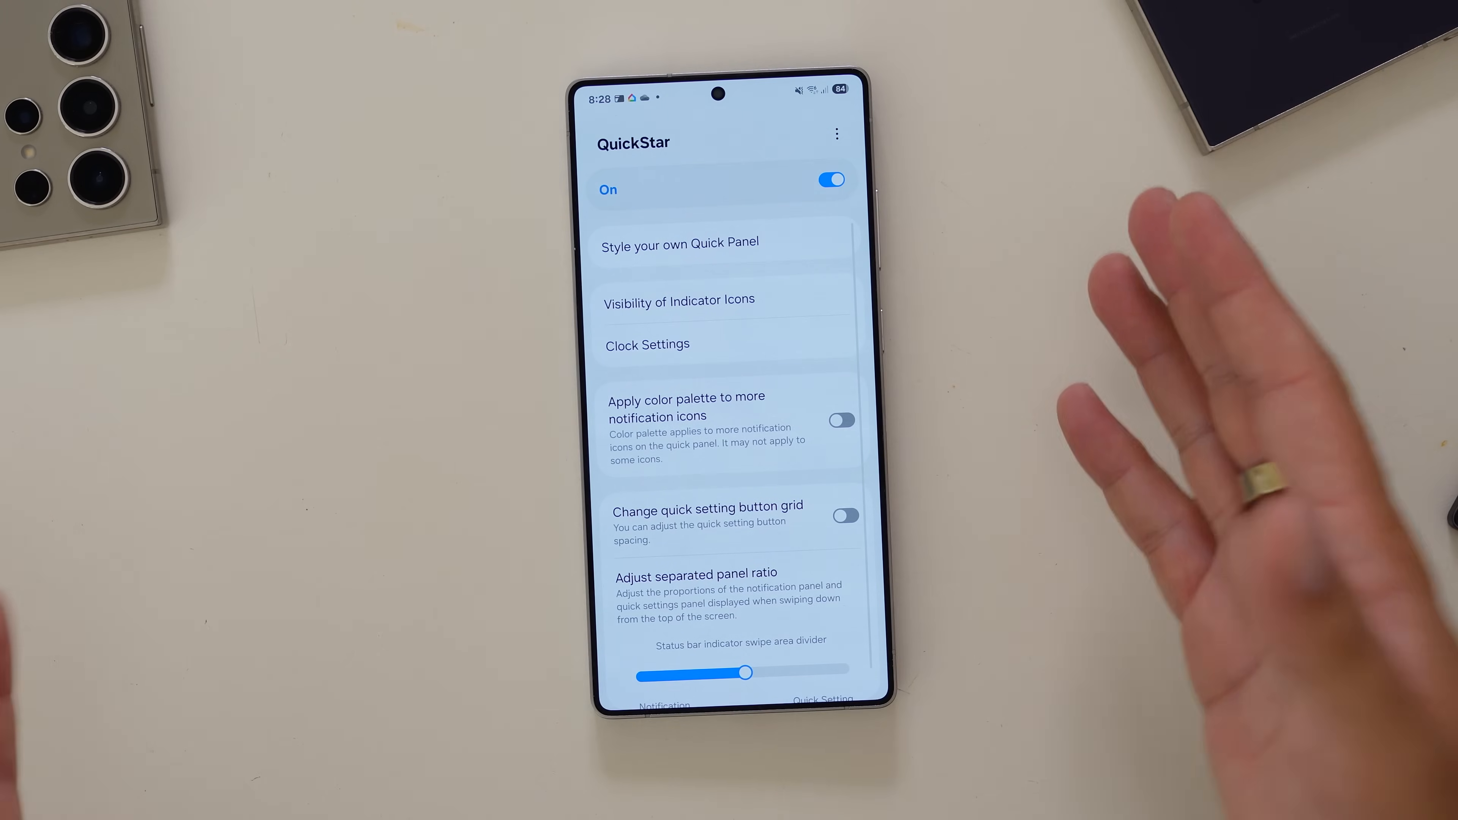
{"action": "left_click", "coordinate": [837, 135]}
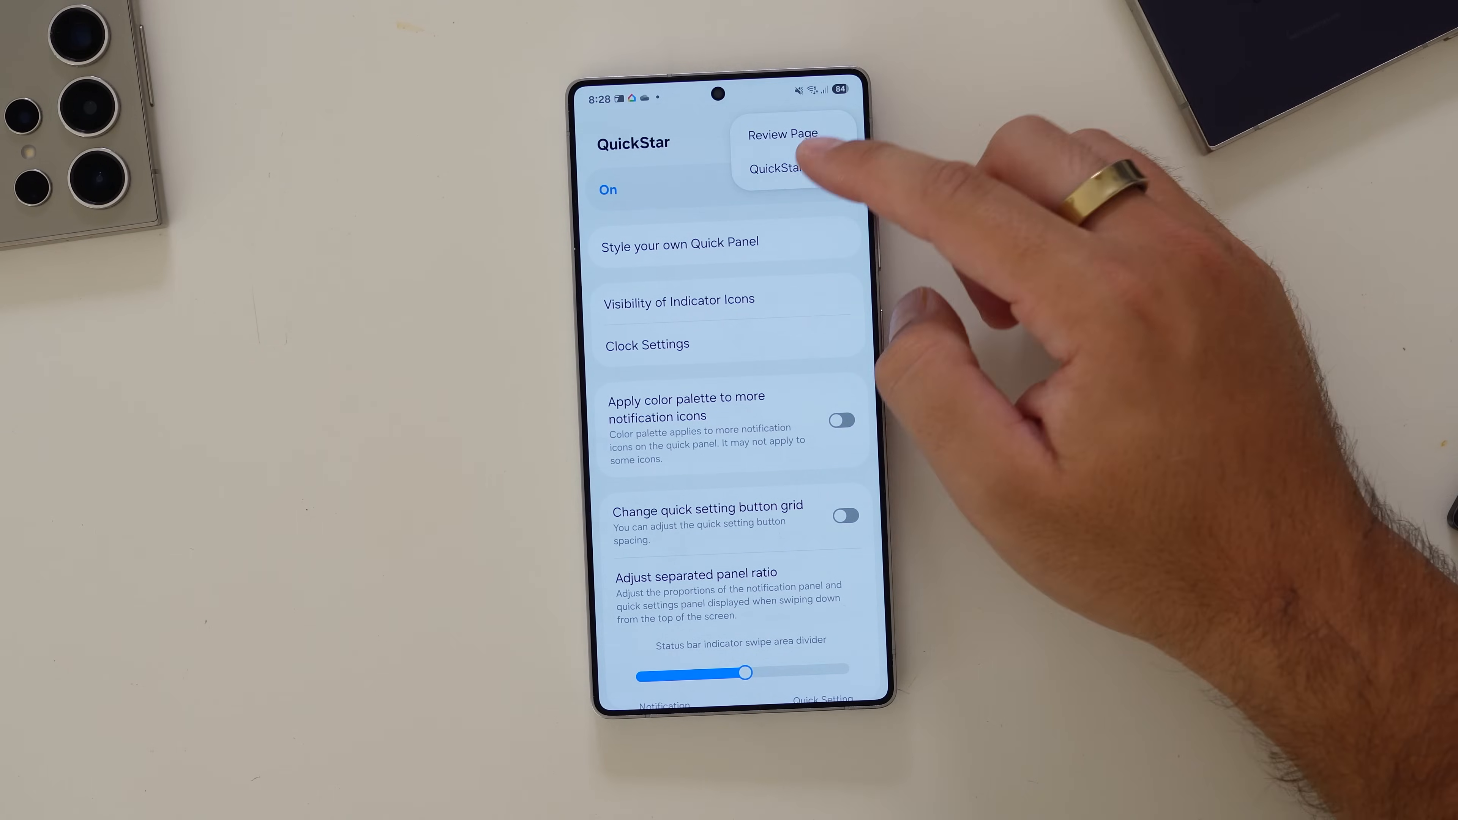
{"action": "left_click", "coordinate": [775, 167]}
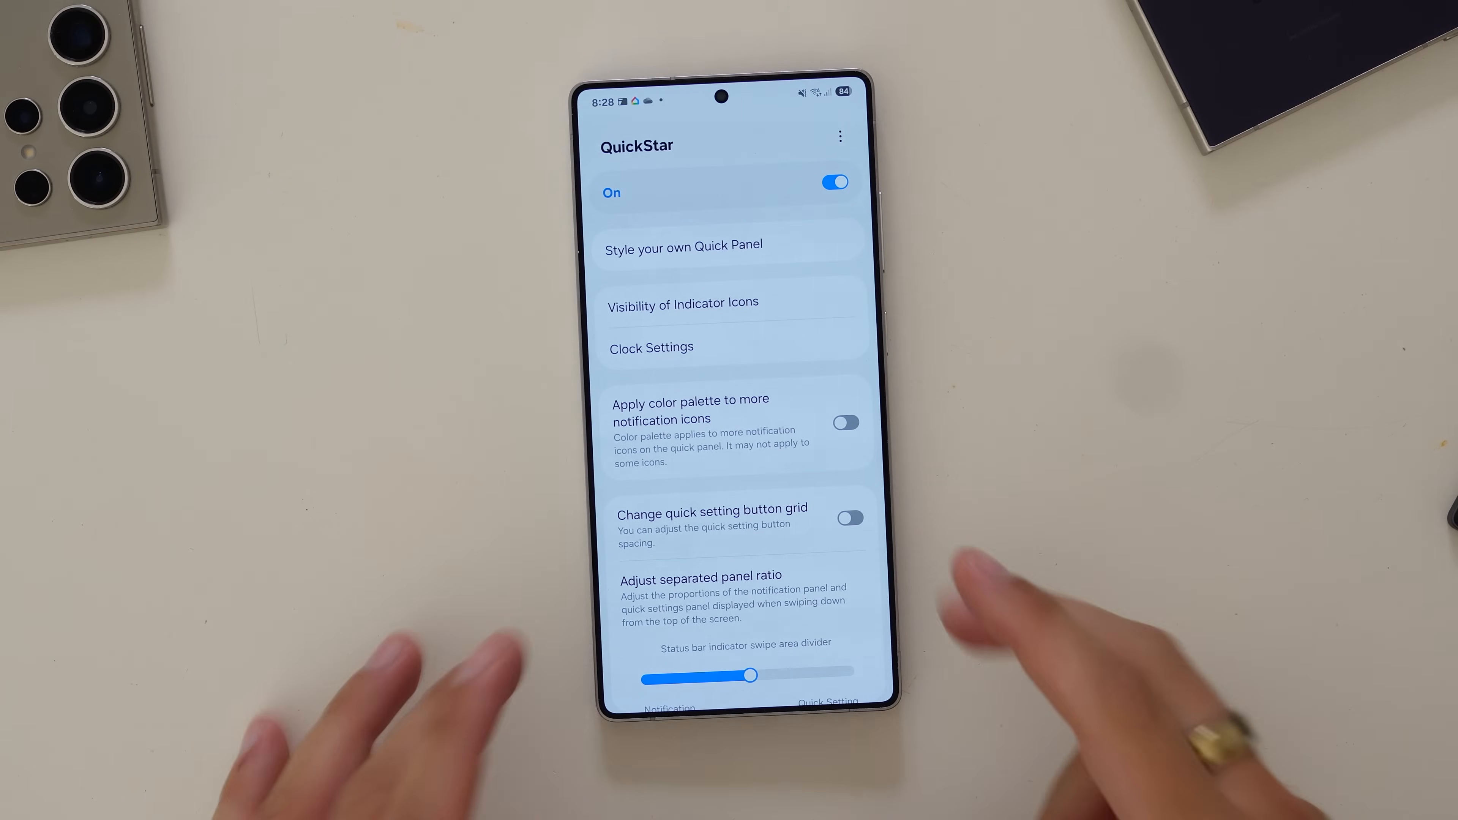
Enter Style your own Quick Panel and browse through the recommended themes toward My Themes.
{"action": "left_click", "coordinate": [684, 245]}
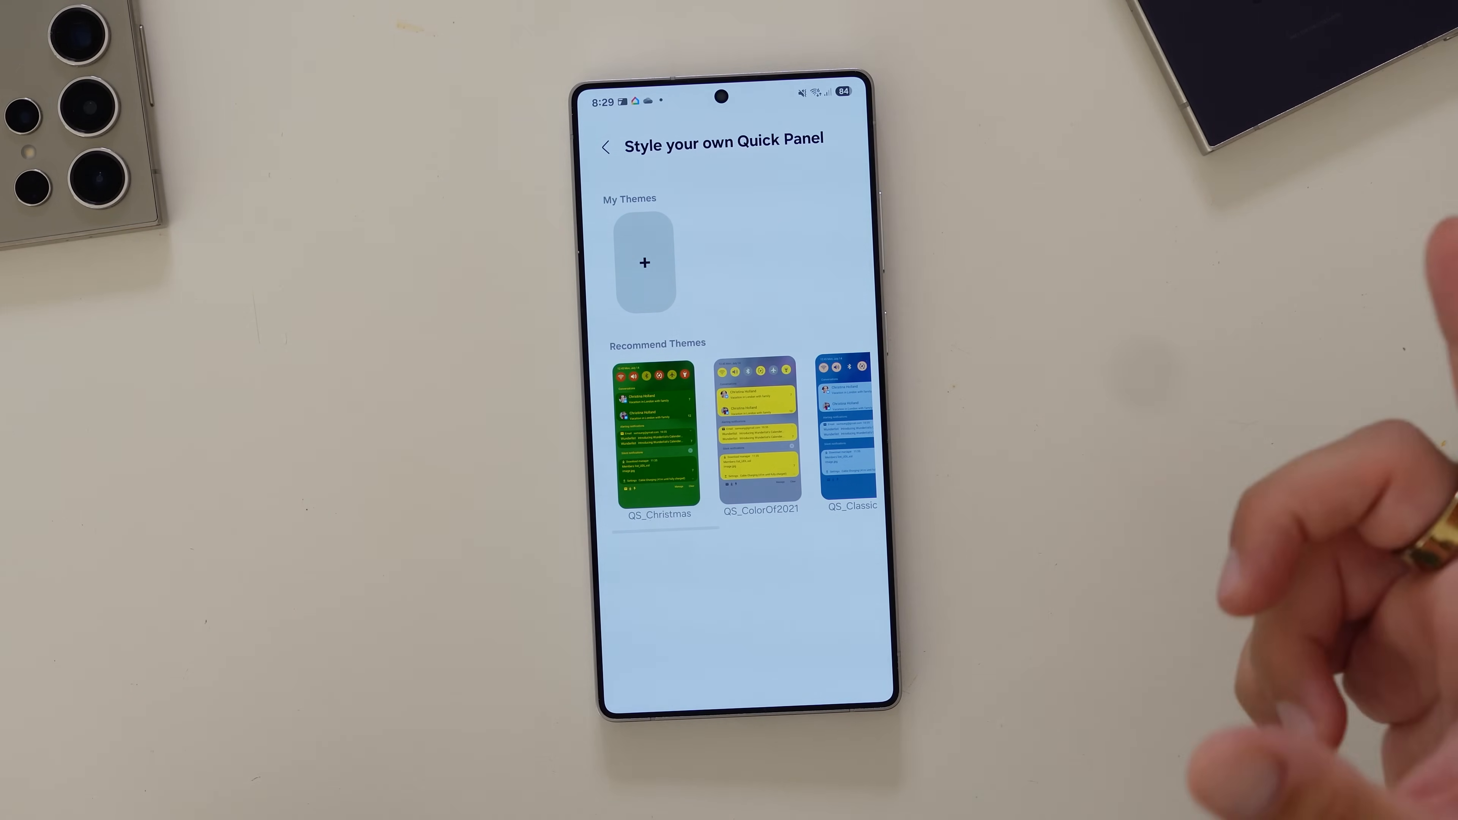
{"action": "scroll", "scroll_direction": "left", "scroll_amount": 3}
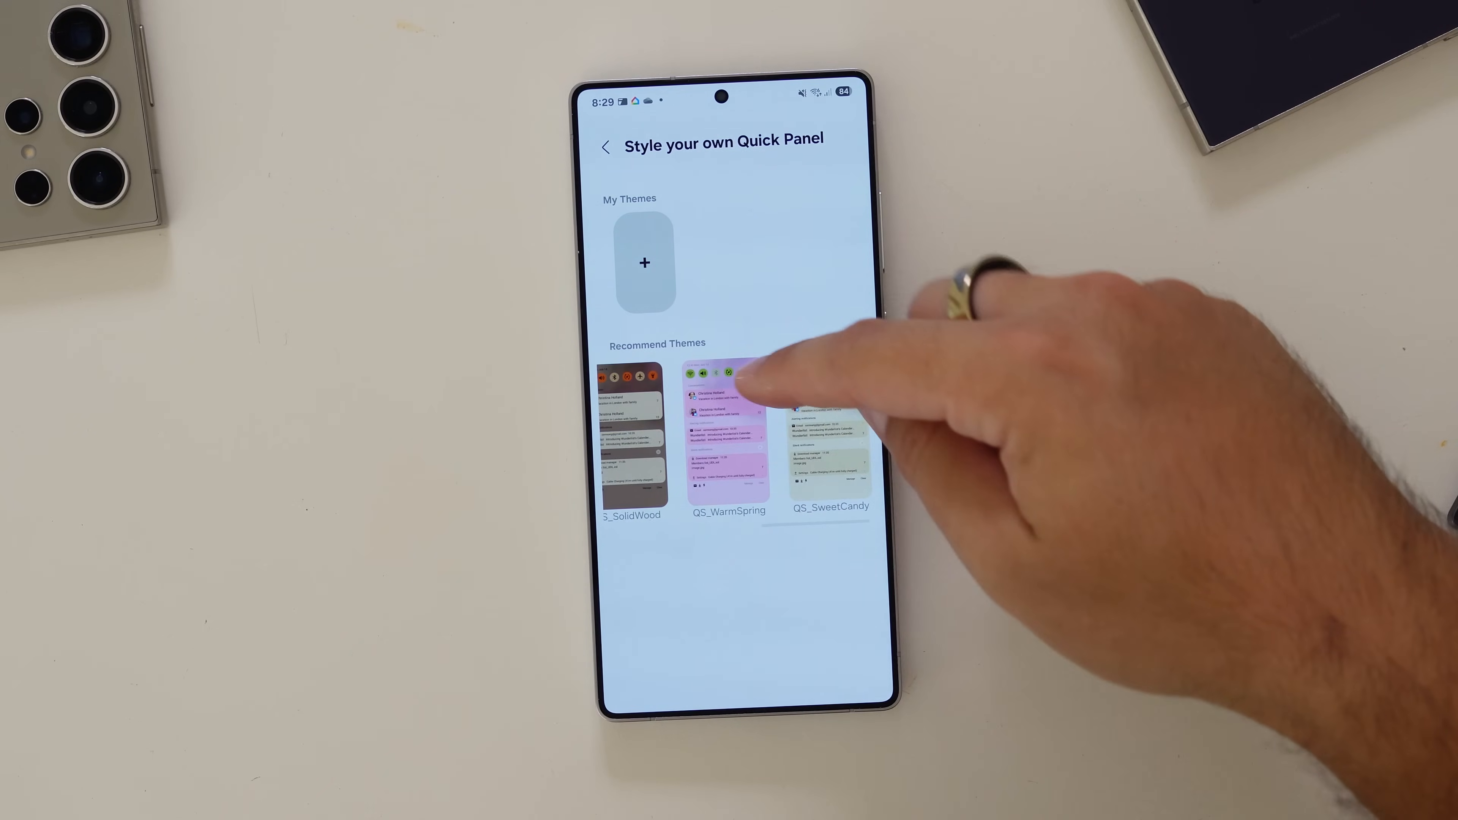
{"action": "scroll", "scroll_direction": "left", "scroll_amount": 3}
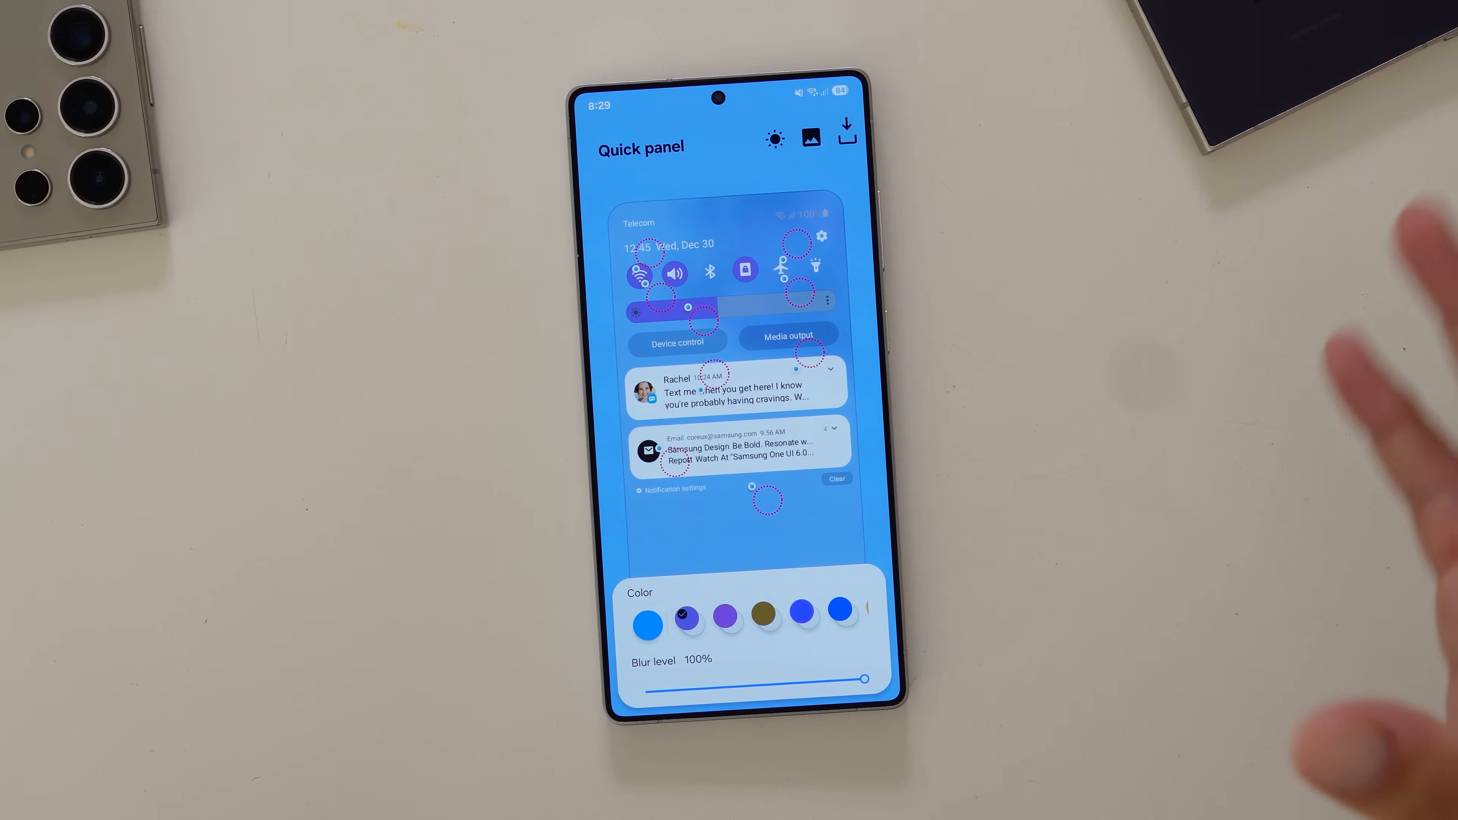
Colour the panel background bright blue with blur level 0% and give the toggle icons a red tone.
{"action": "left_click", "coordinate": [810, 138]}
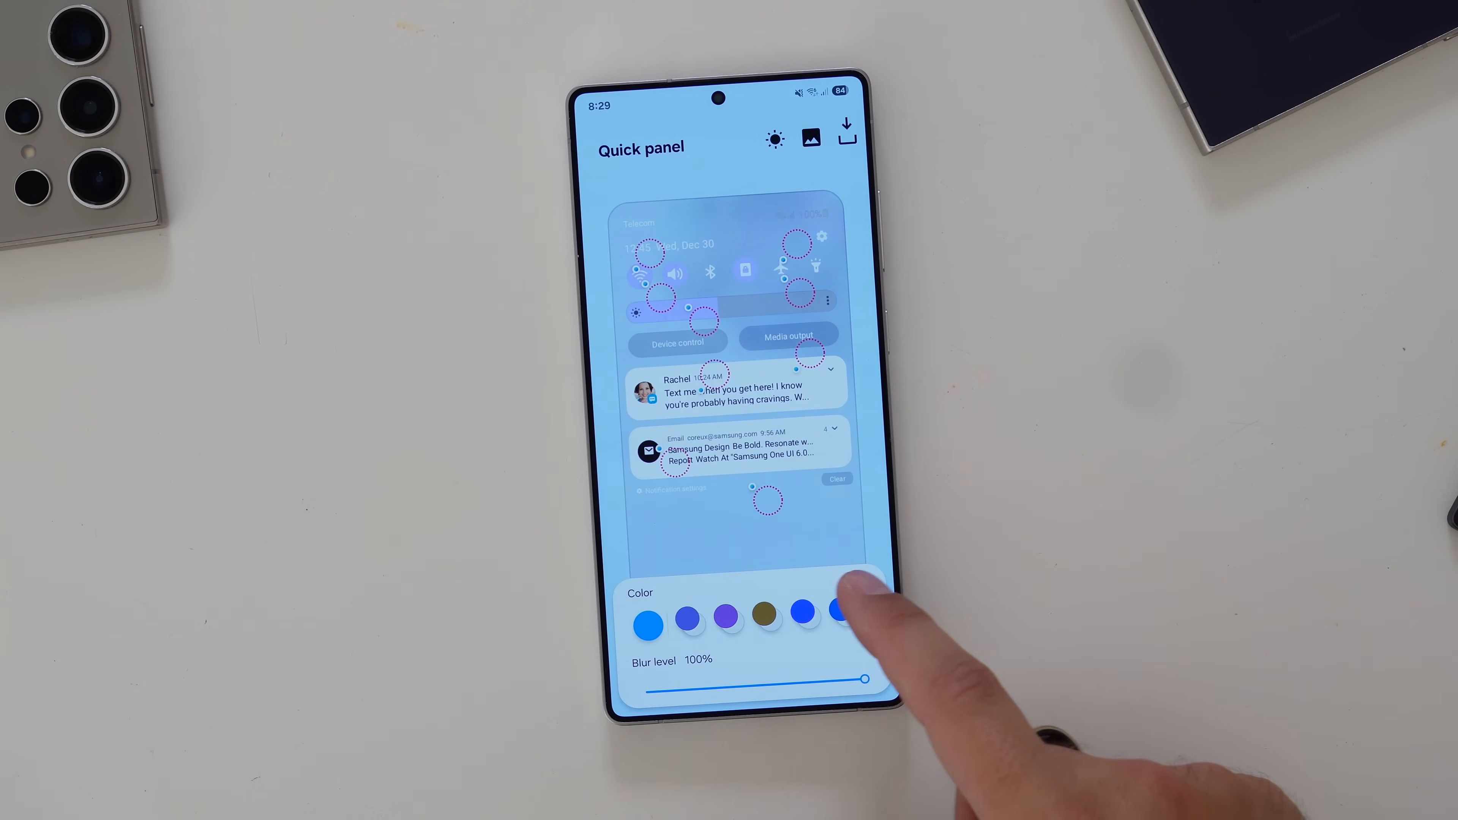
{"action": "left_click", "coordinate": [837, 613]}
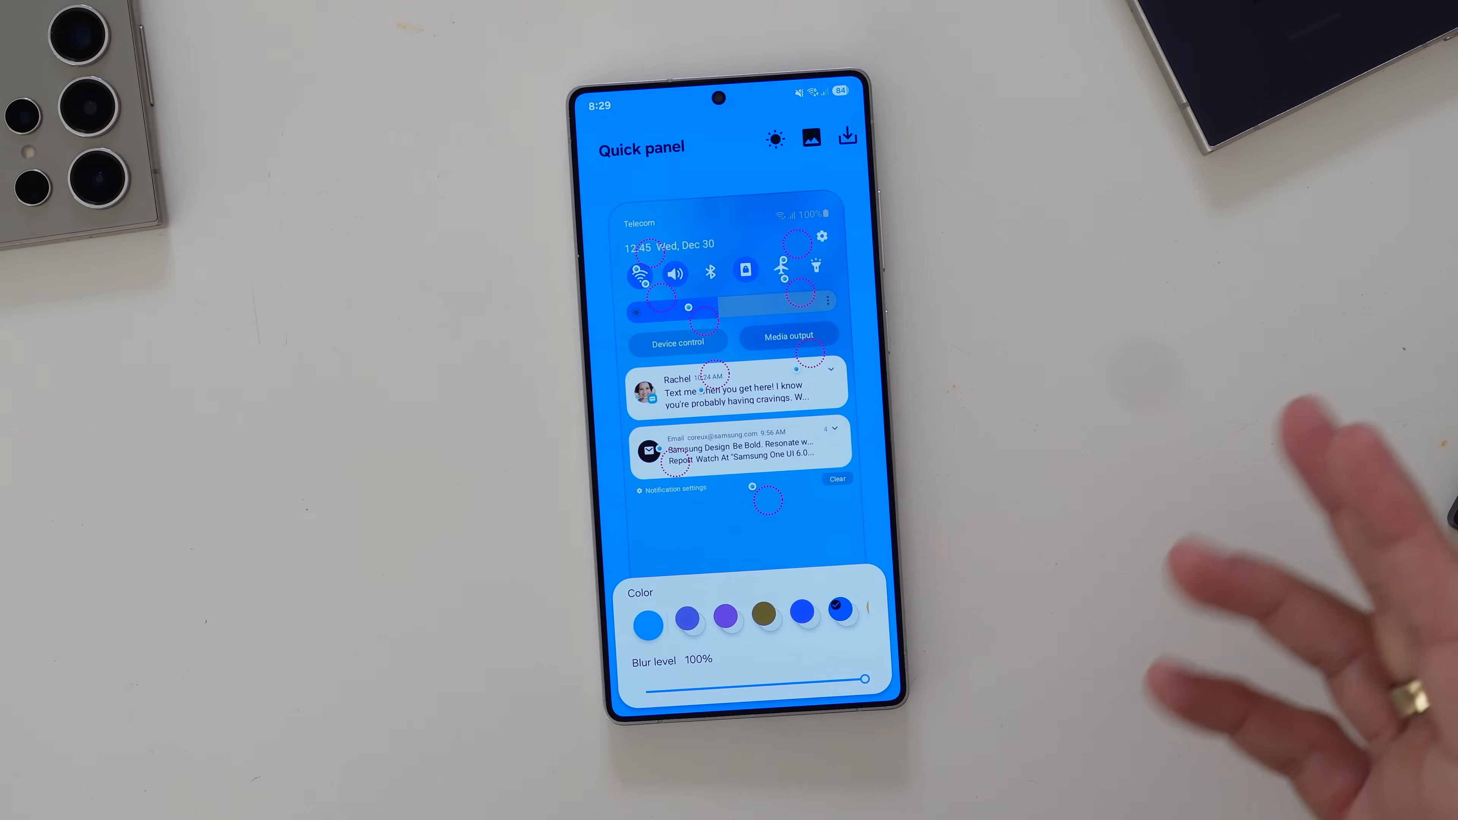
{"action": "left_click_drag", "start_coordinate": [865, 678], "coordinate": [651, 679]}
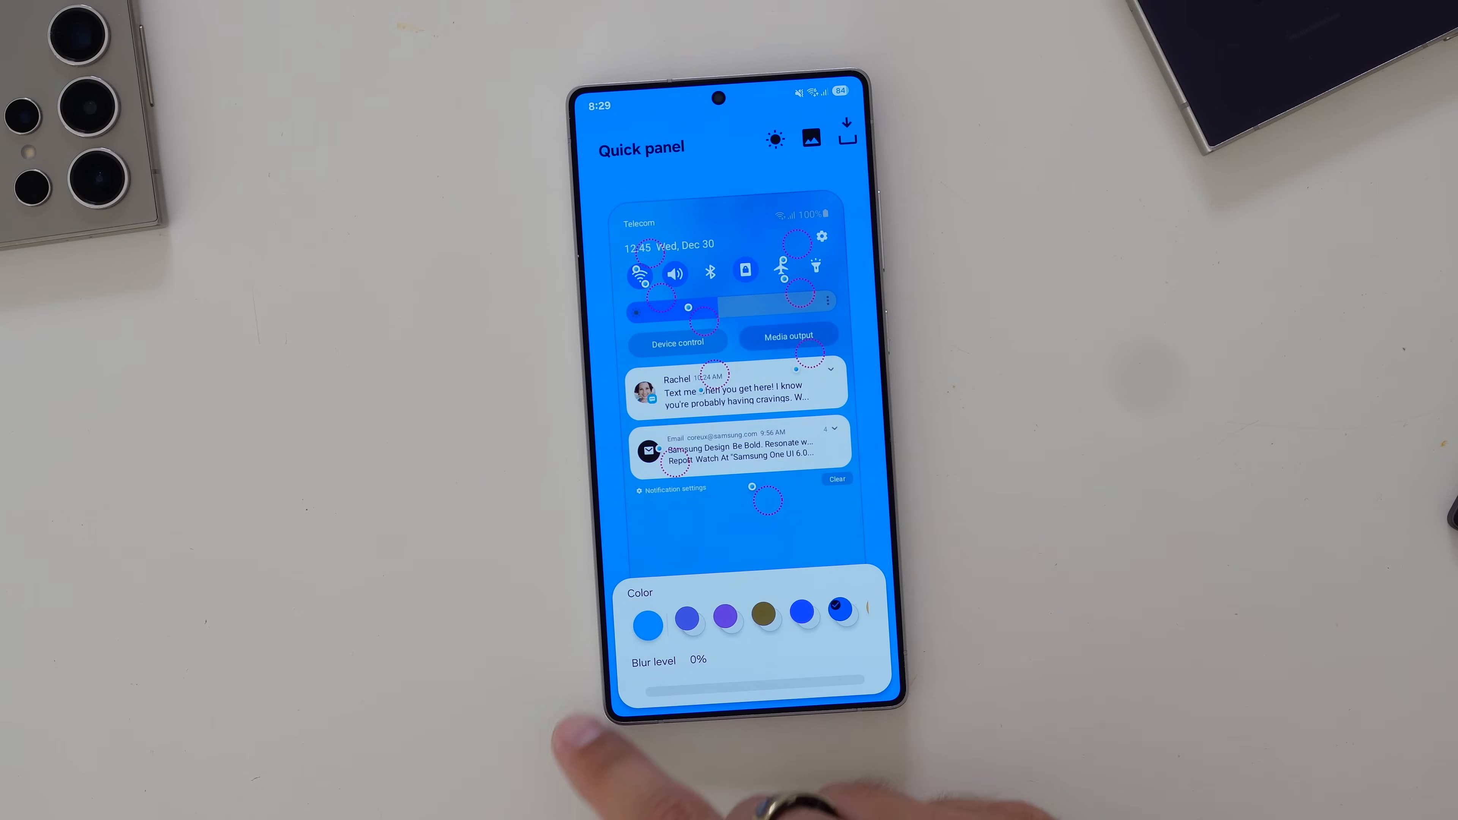
{"action": "left_click_drag", "start_coordinate": [642, 679], "coordinate": [865, 679]}
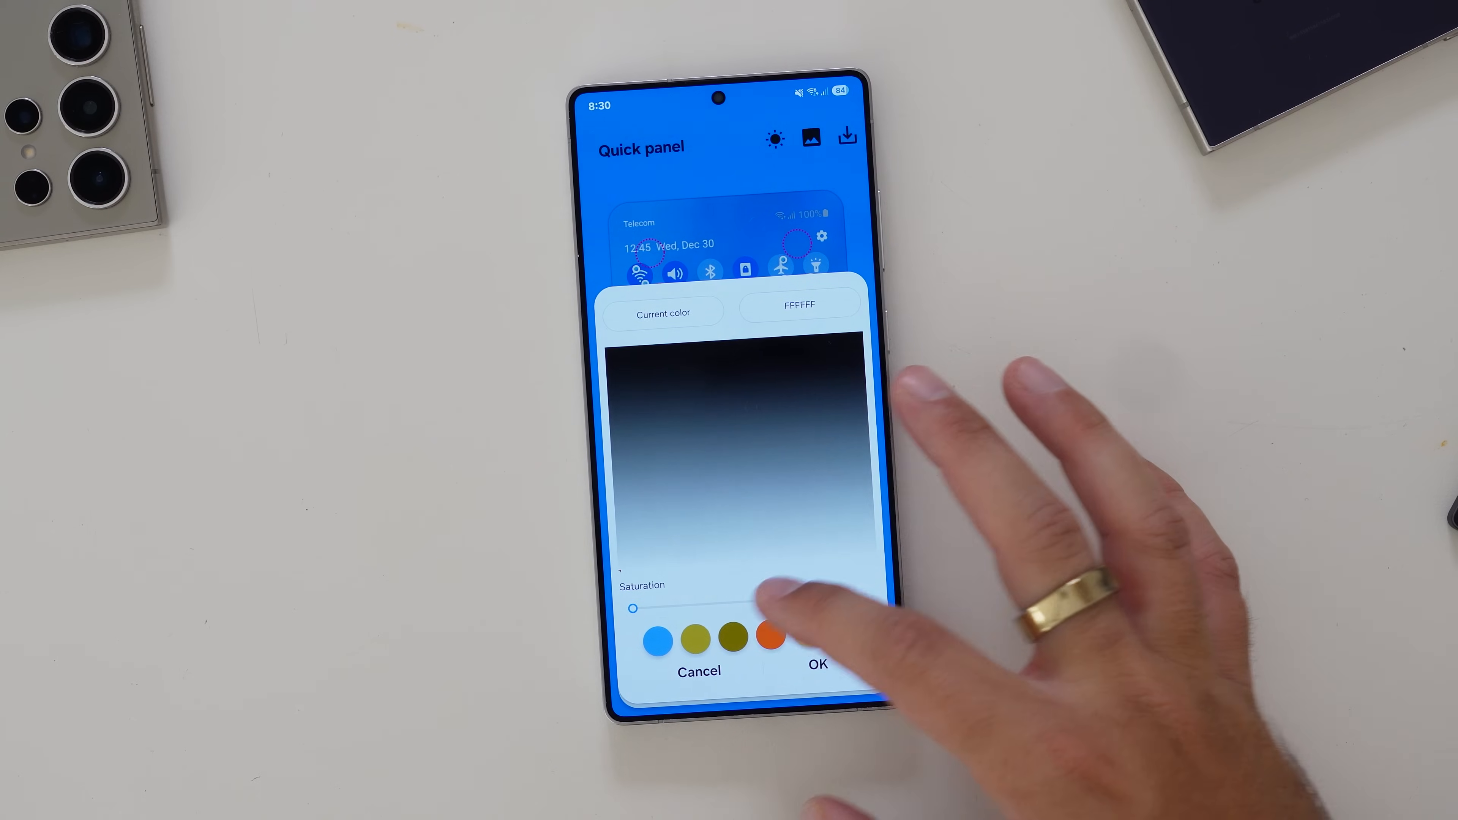
{"action": "left_click", "coordinate": [819, 665]}
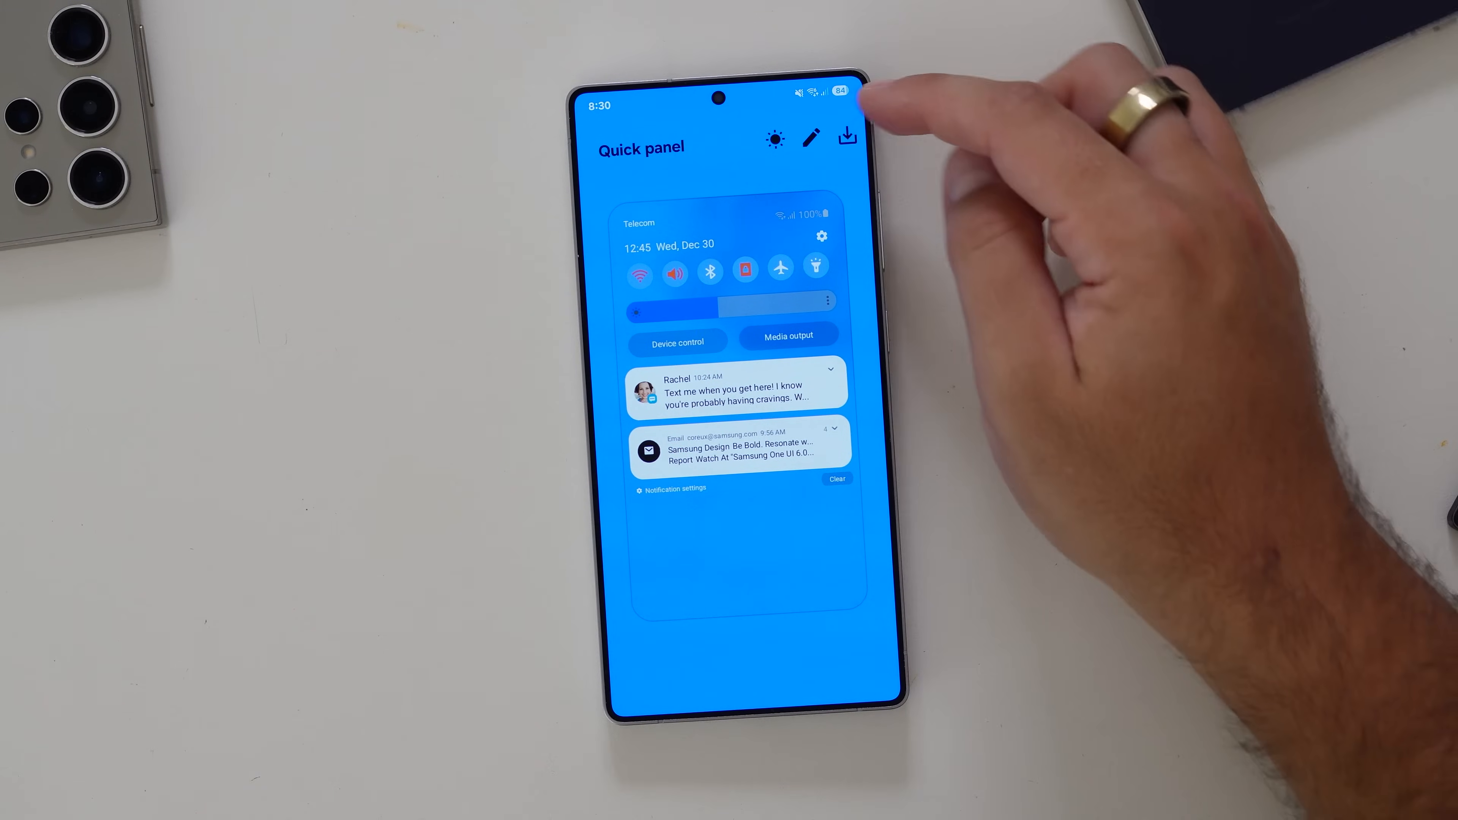
Save and apply the design as a theme named 'style', then return to QuickStar's main settings.
{"action": "left_click", "coordinate": [847, 137]}
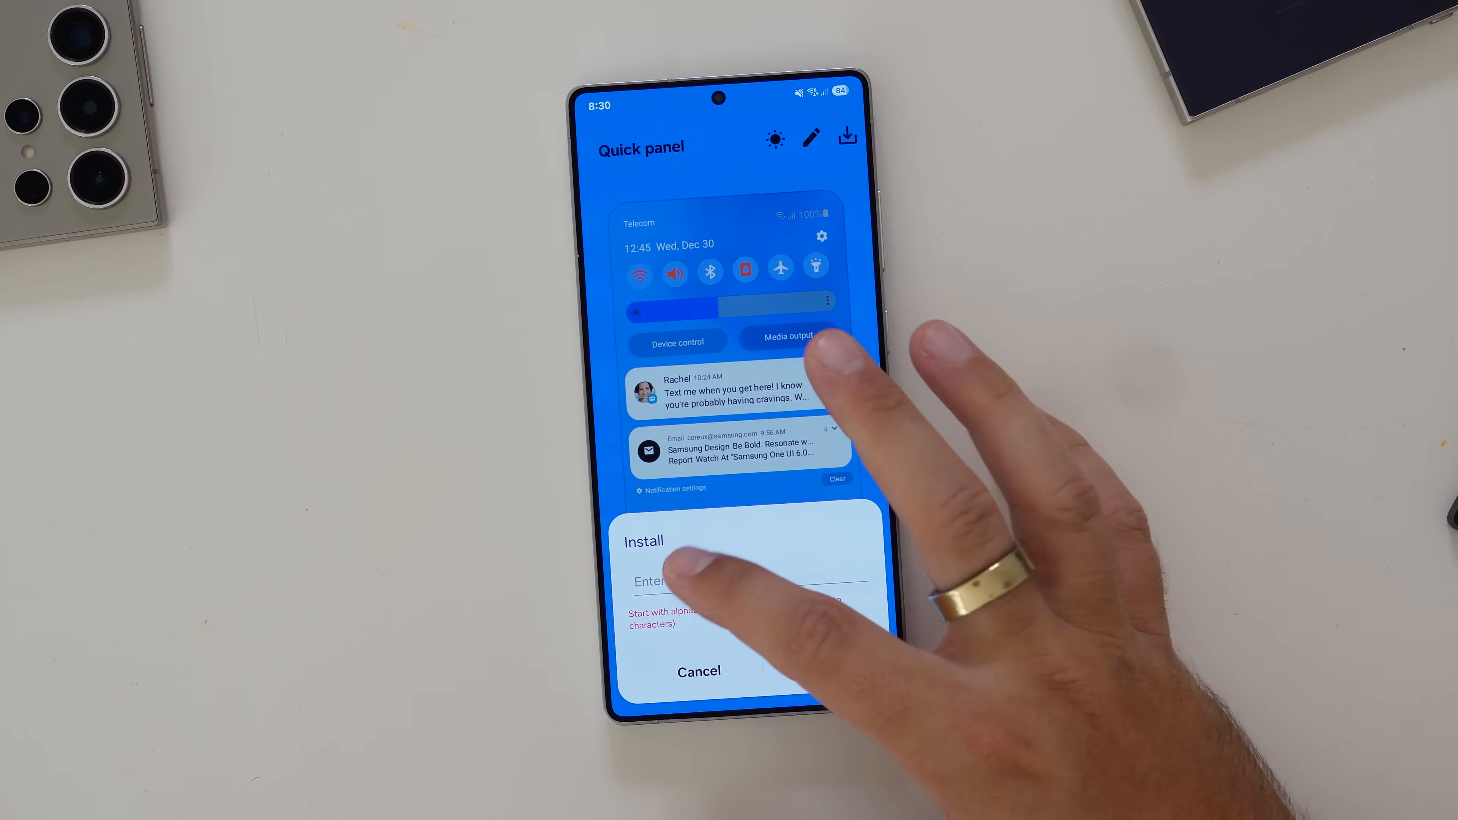
{"action": "type", "text": "sty"}
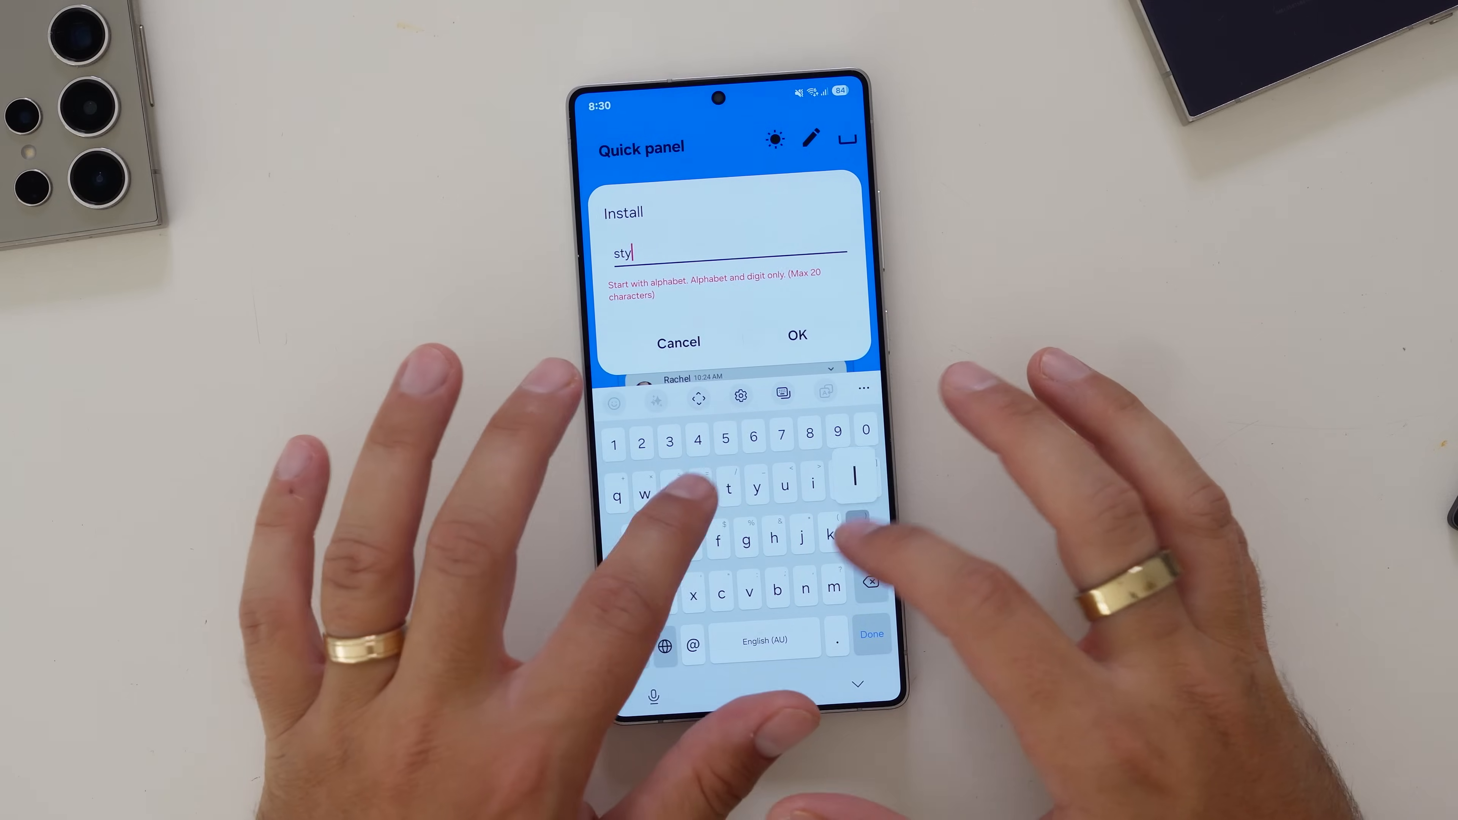
{"action": "left_click", "coordinate": [797, 334]}
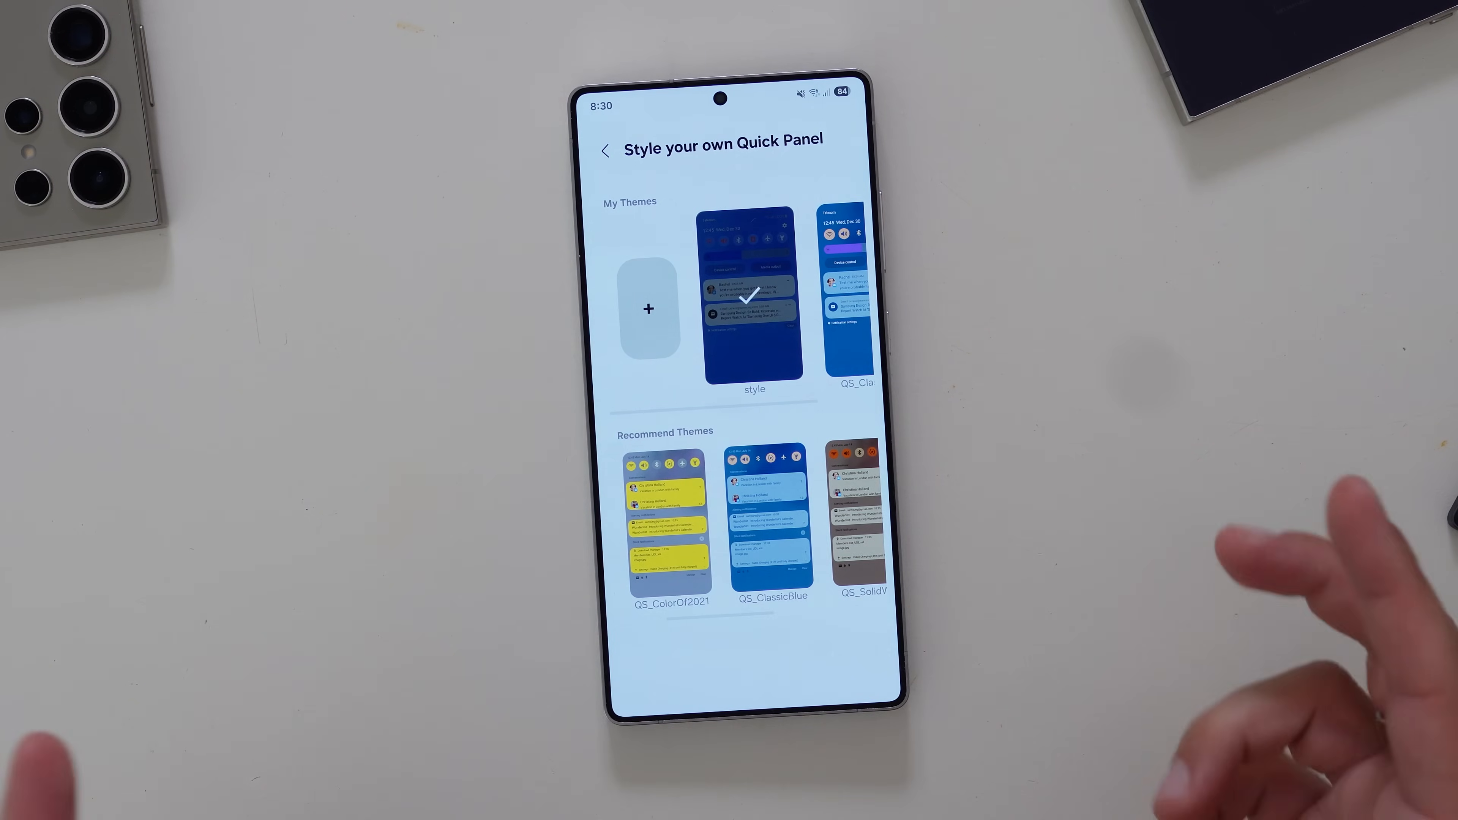
{"action": "left_click", "coordinate": [606, 150]}
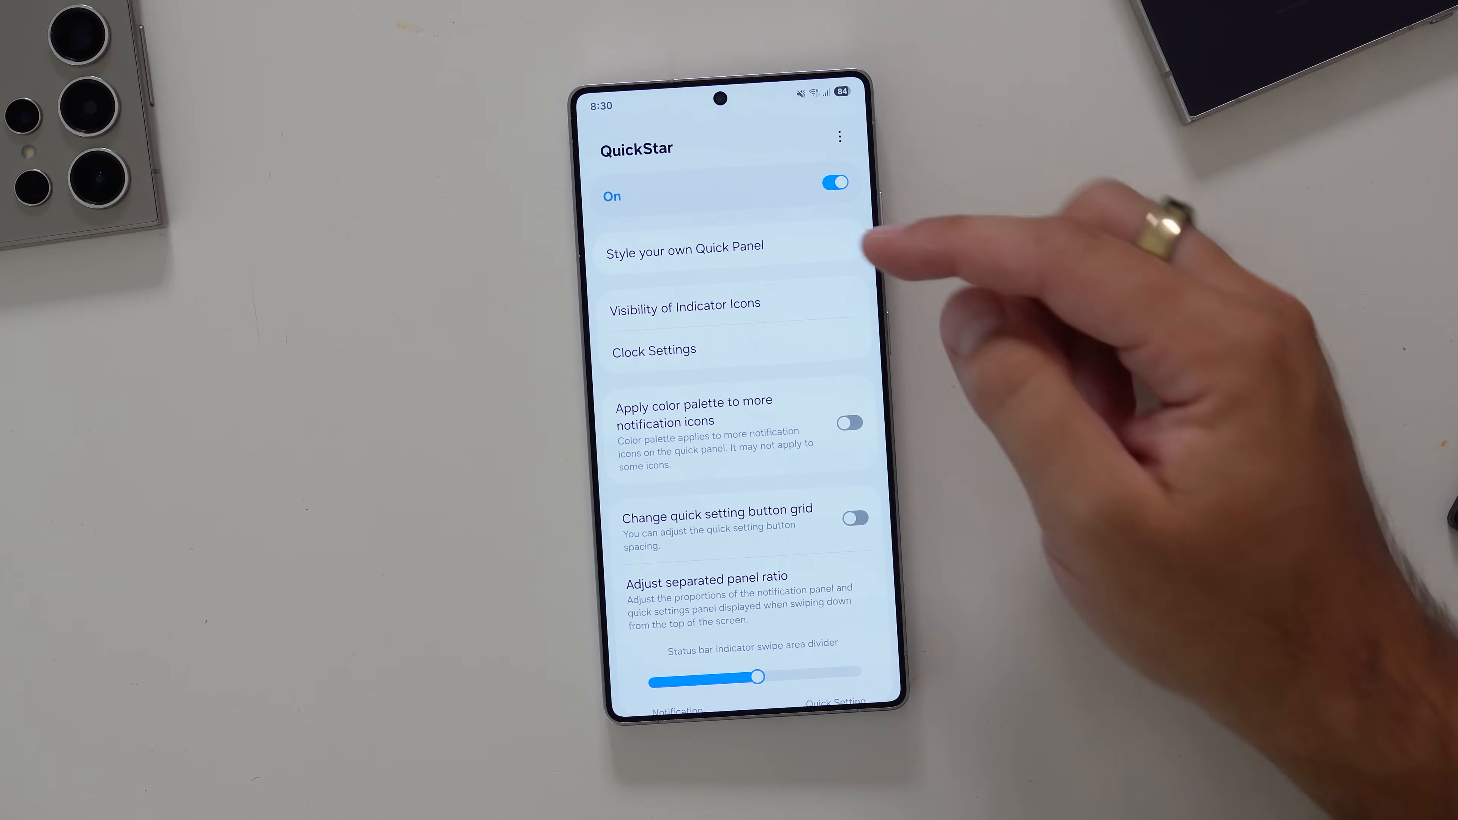
In Visibility of Indicator Icons, turn on IMS network icons and the volume icon so every icon shows.
{"action": "left_click", "coordinate": [686, 304]}
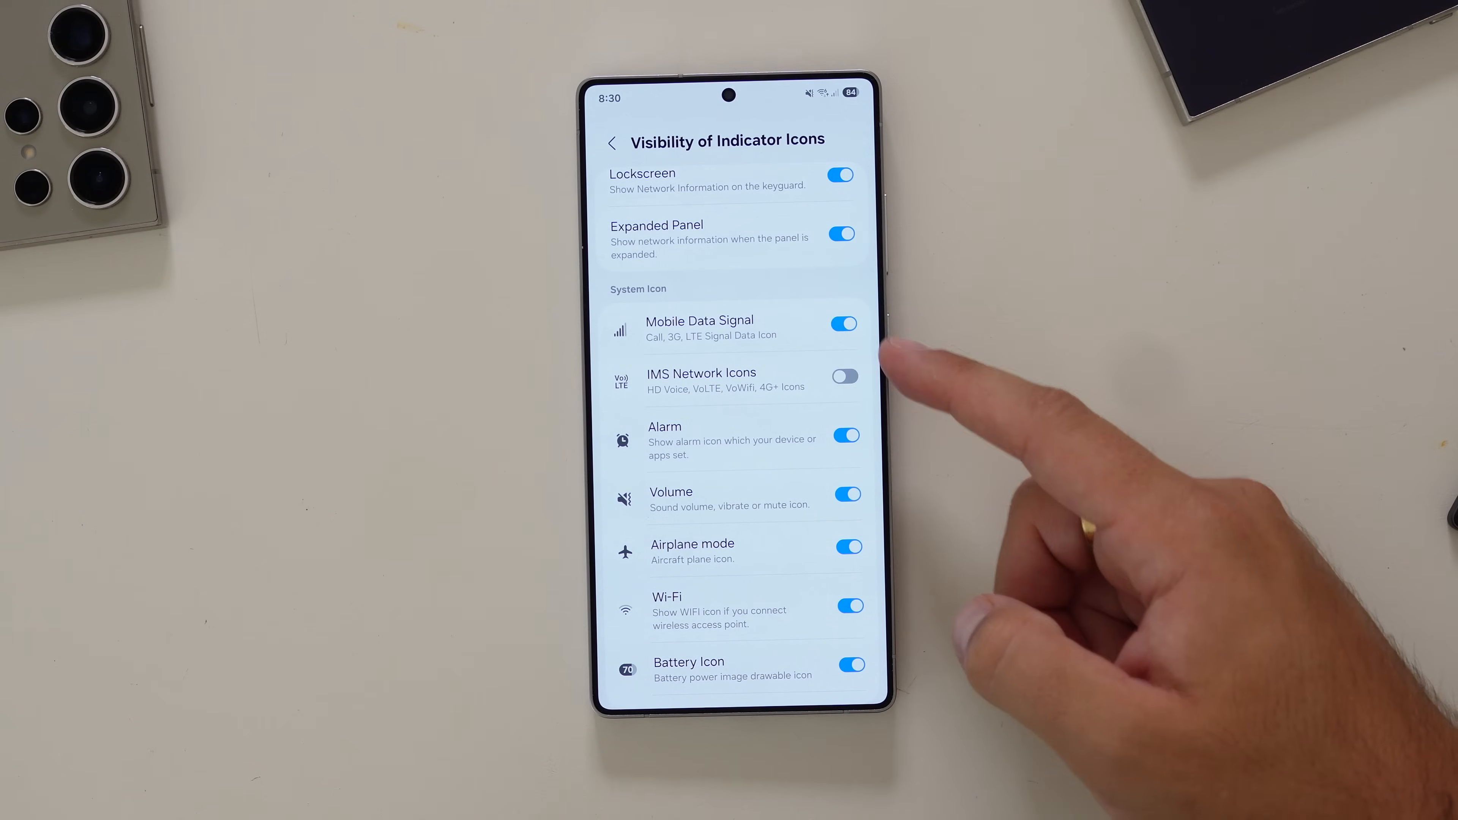
{"action": "left_click", "coordinate": [846, 376]}
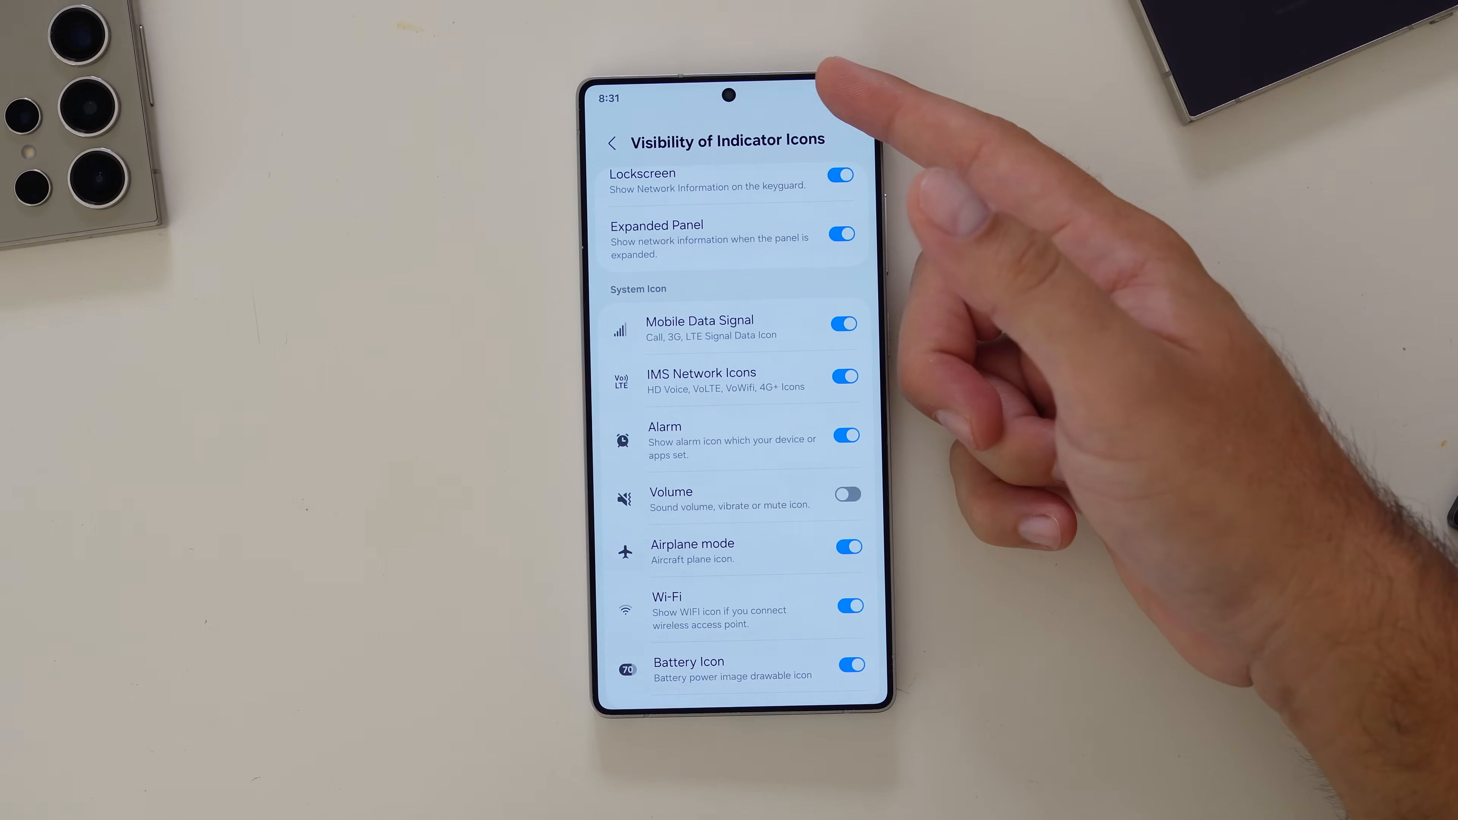
{"action": "left_click", "coordinate": [849, 494]}
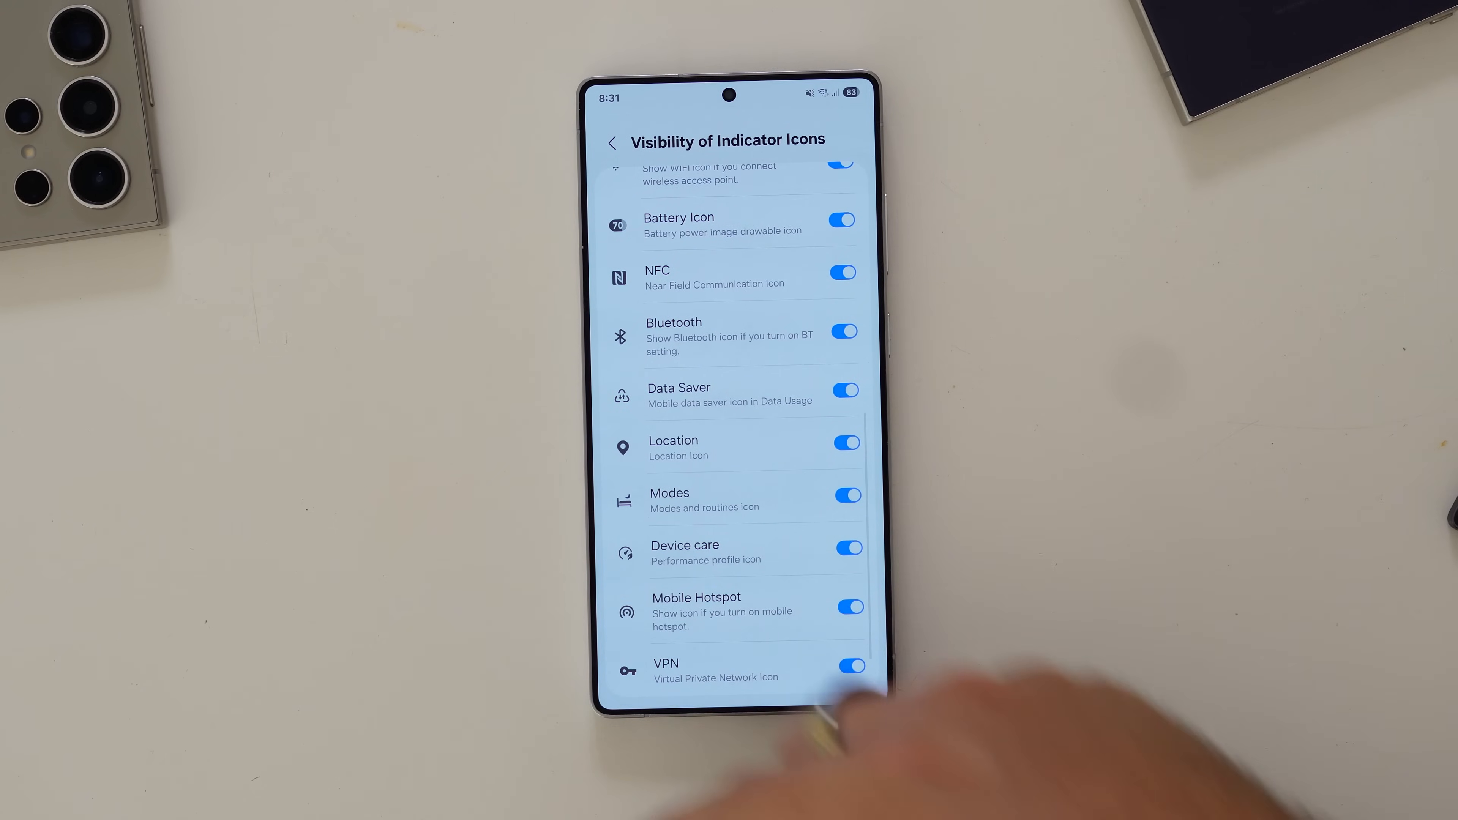
{"action": "scroll", "scroll_direction": "down", "scroll_amount": 3}
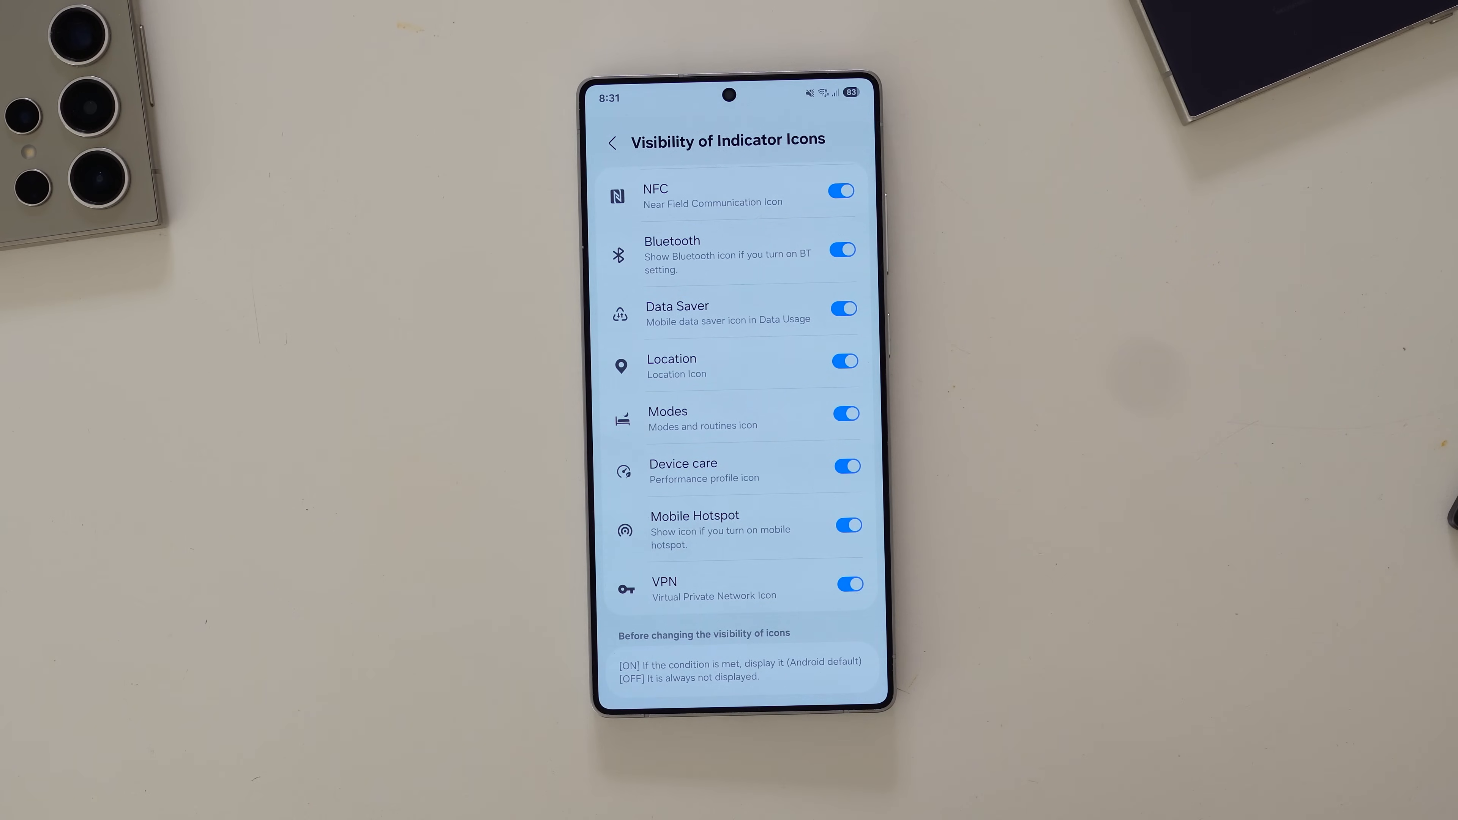
{"action": "scroll", "scroll_direction": "down", "scroll_amount": 3}
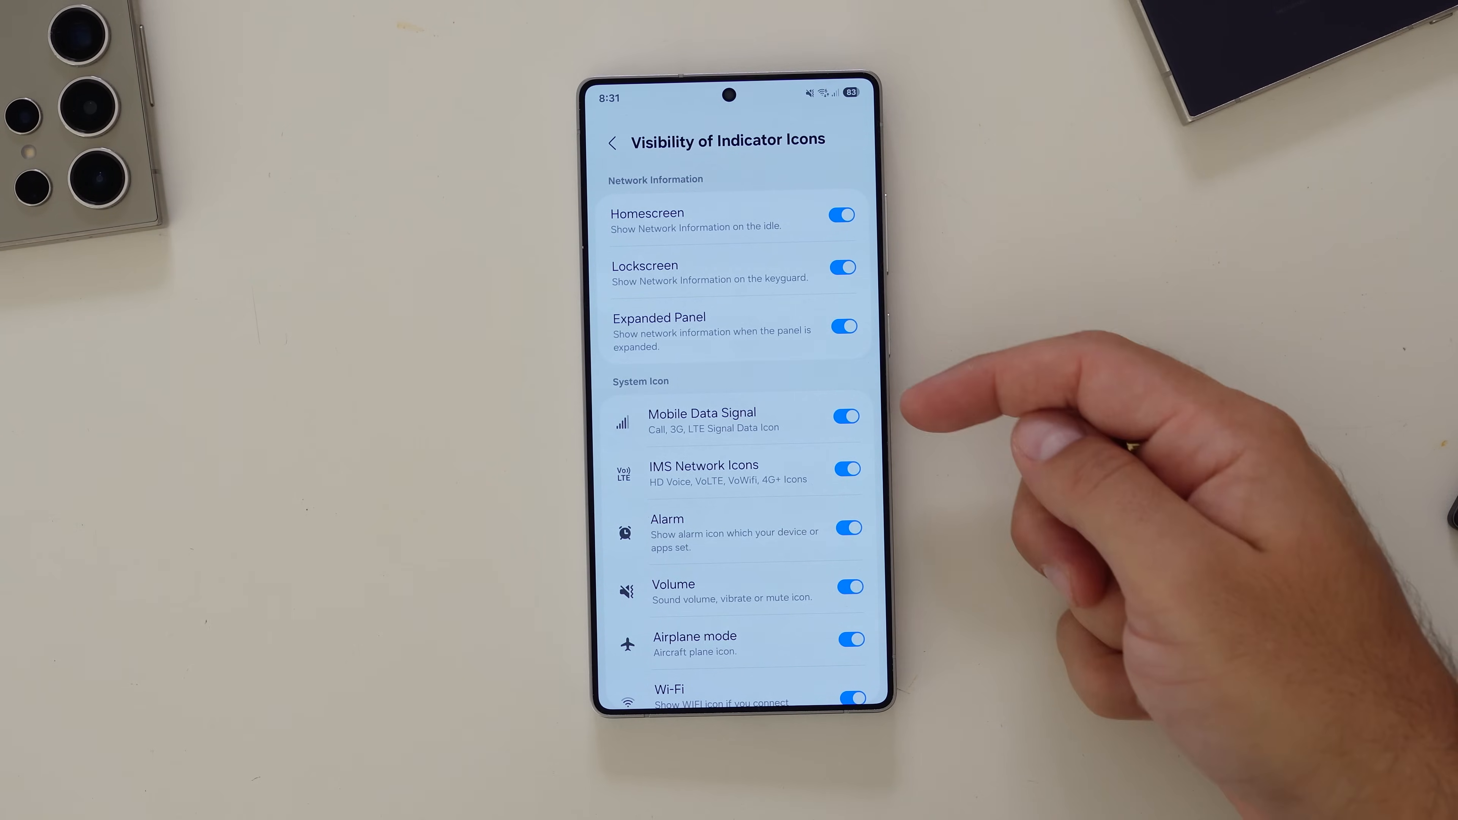
{"action": "left_click", "coordinate": [845, 327]}
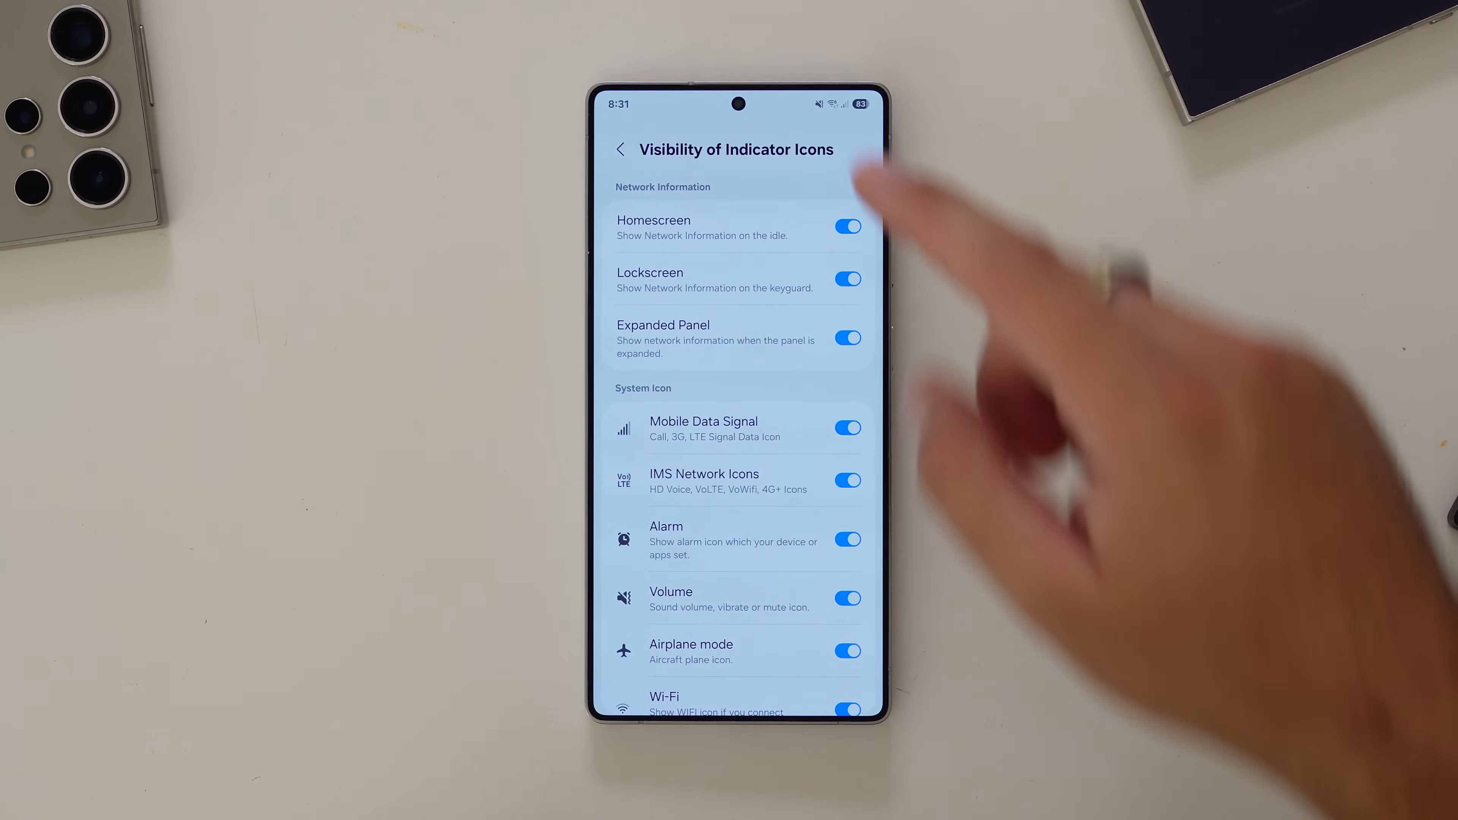
Leave the indicator list and bring up the Clock Settings page.
{"action": "left_click", "coordinate": [848, 339]}
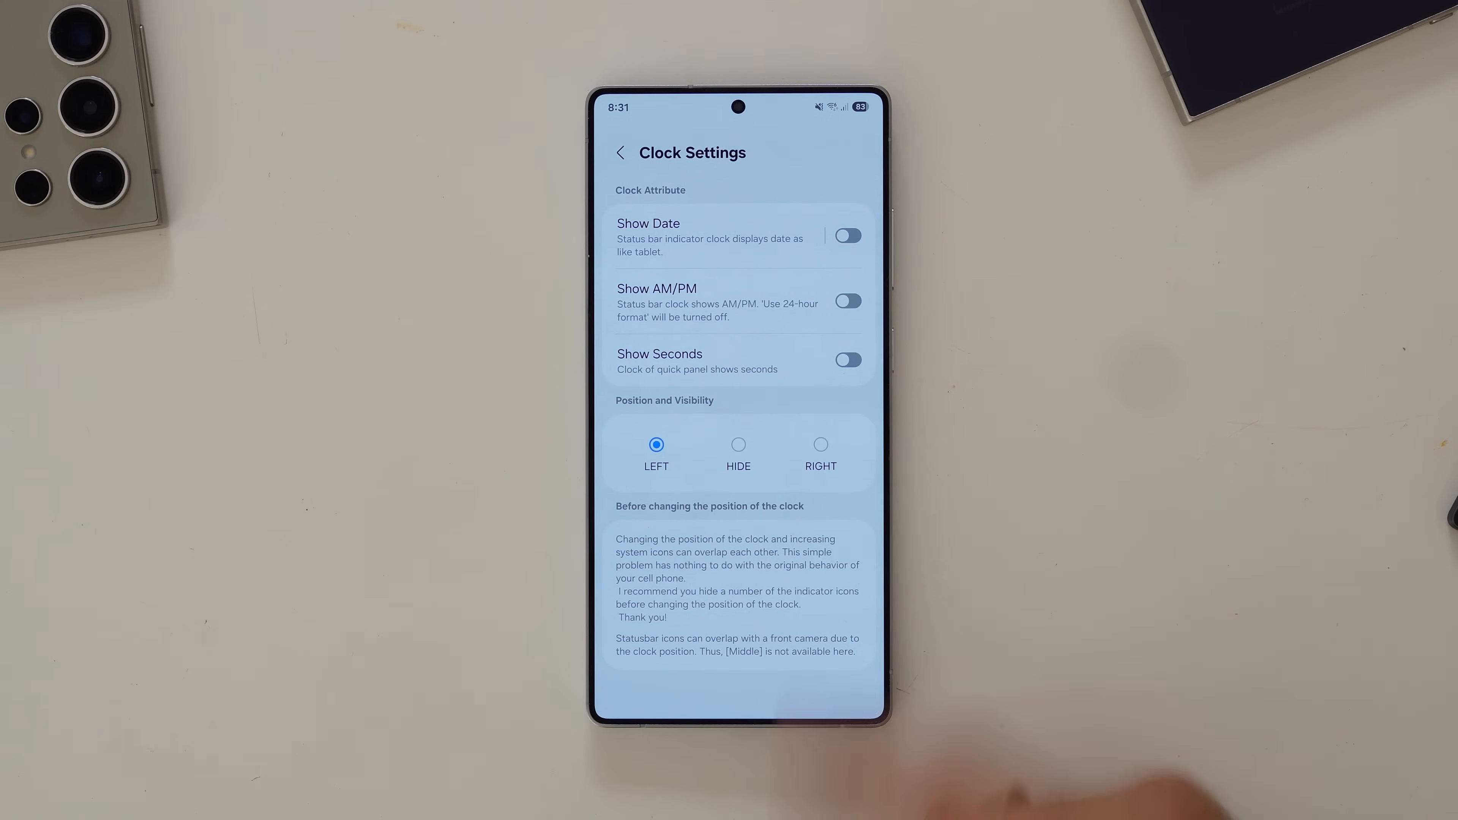
Keep the clock on the left after trying Right, enable date, AM/PM and seconds, and return to main settings.
{"action": "left_click", "coordinate": [821, 445]}
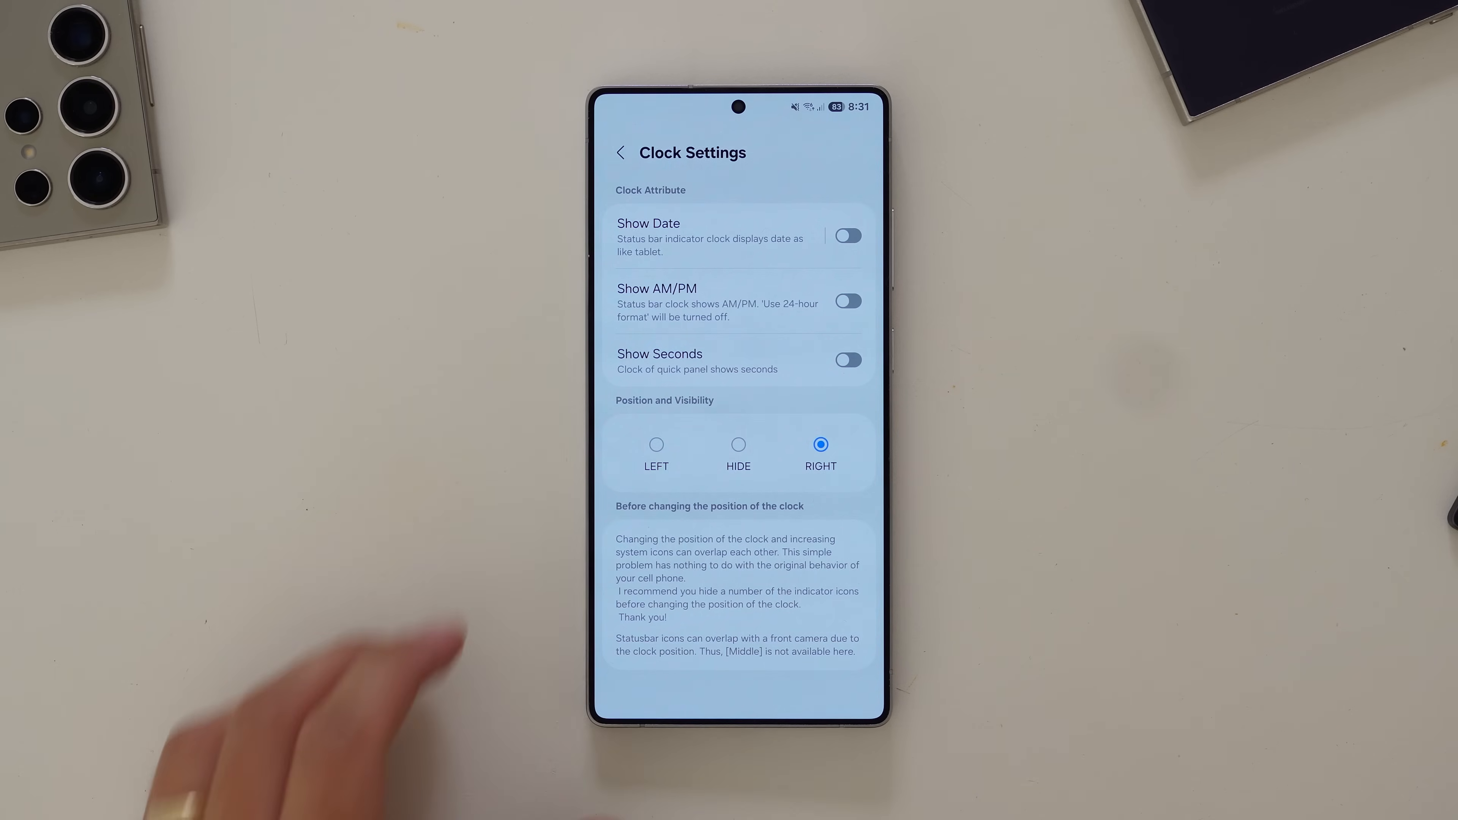
{"action": "left_click", "coordinate": [657, 445]}
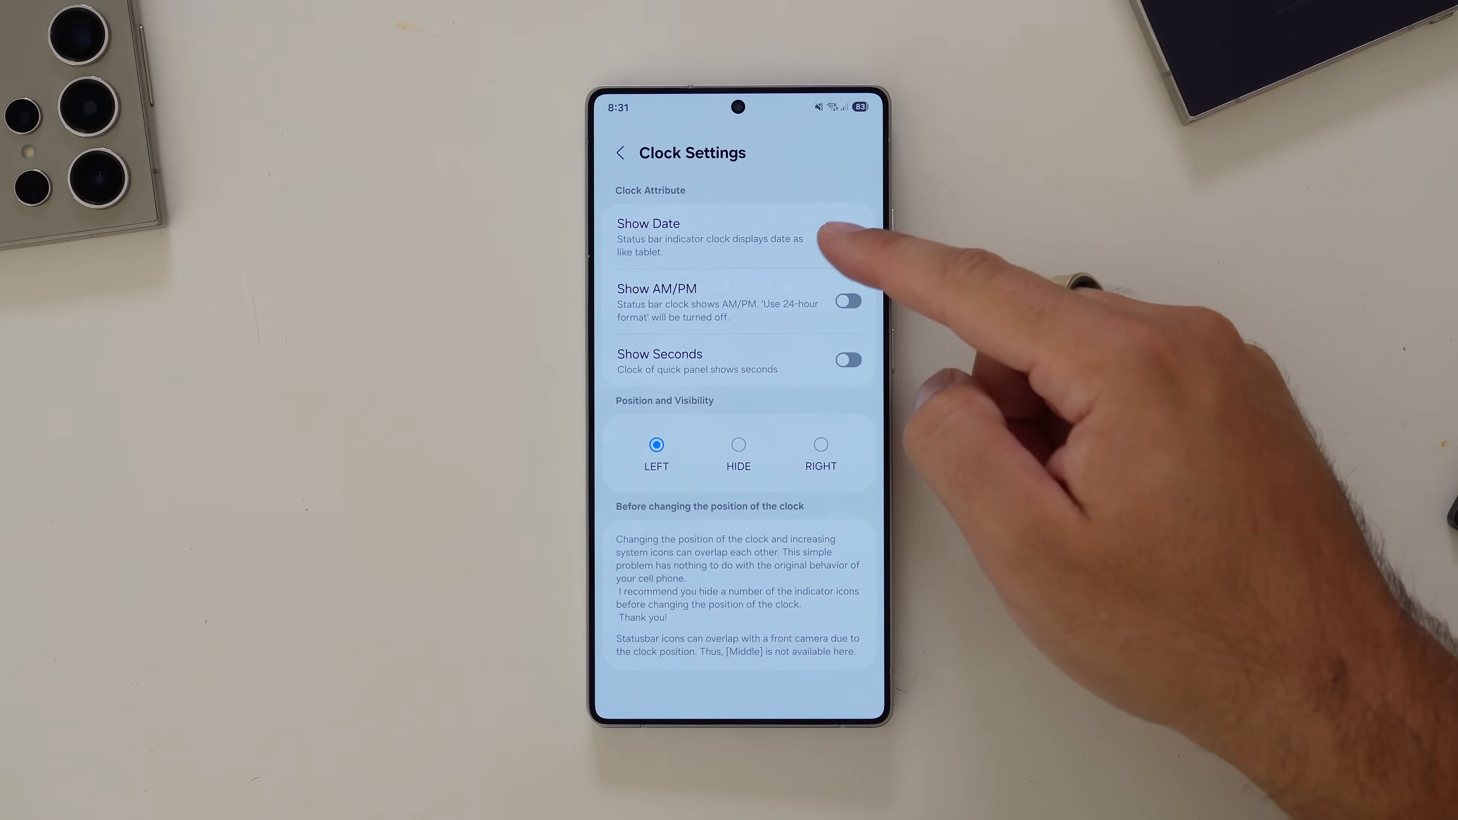
{"action": "left_click", "coordinate": [849, 235]}
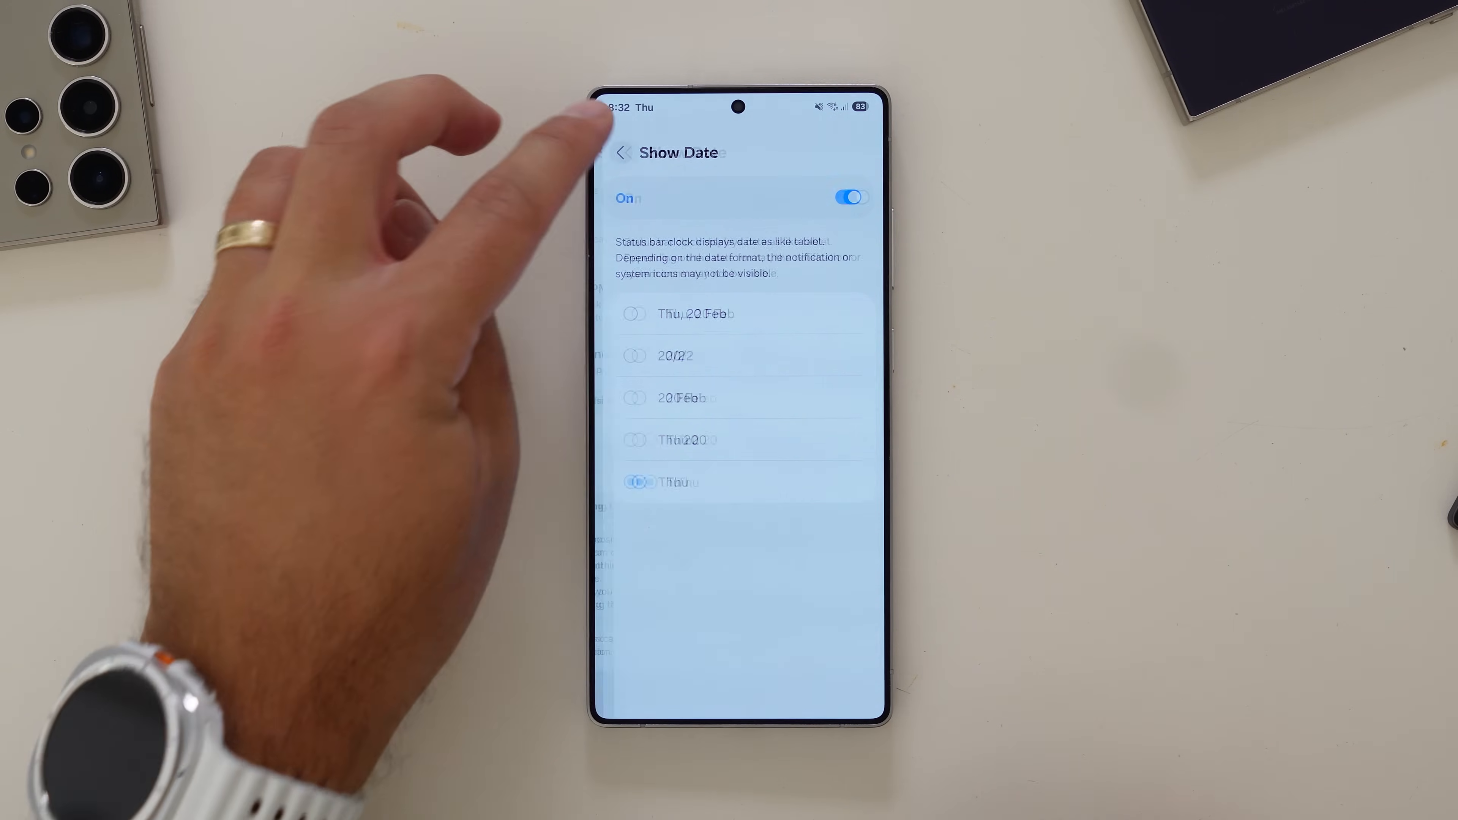
{"action": "left_click", "coordinate": [624, 152]}
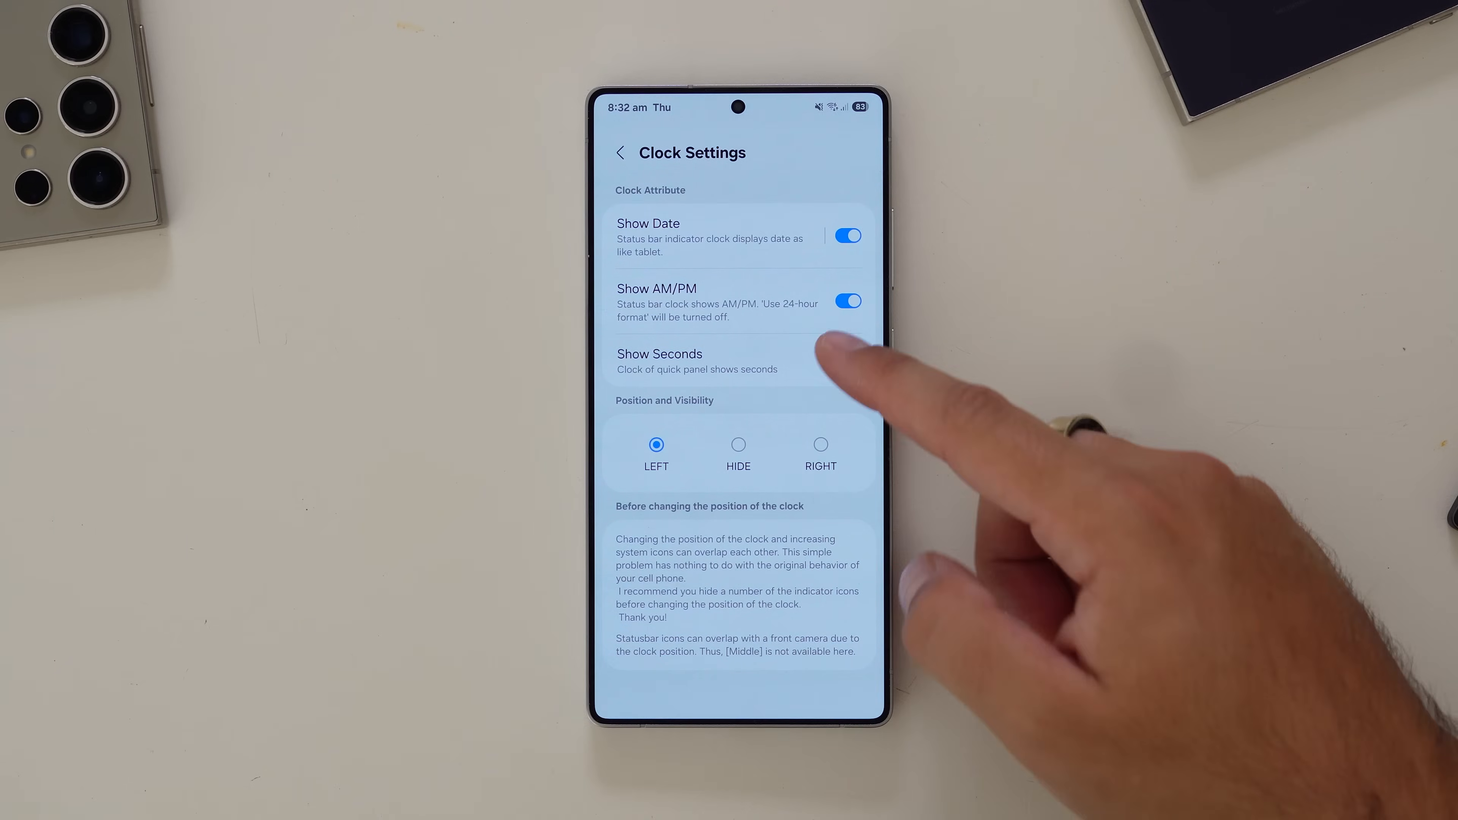
{"action": "left_click", "coordinate": [848, 360]}
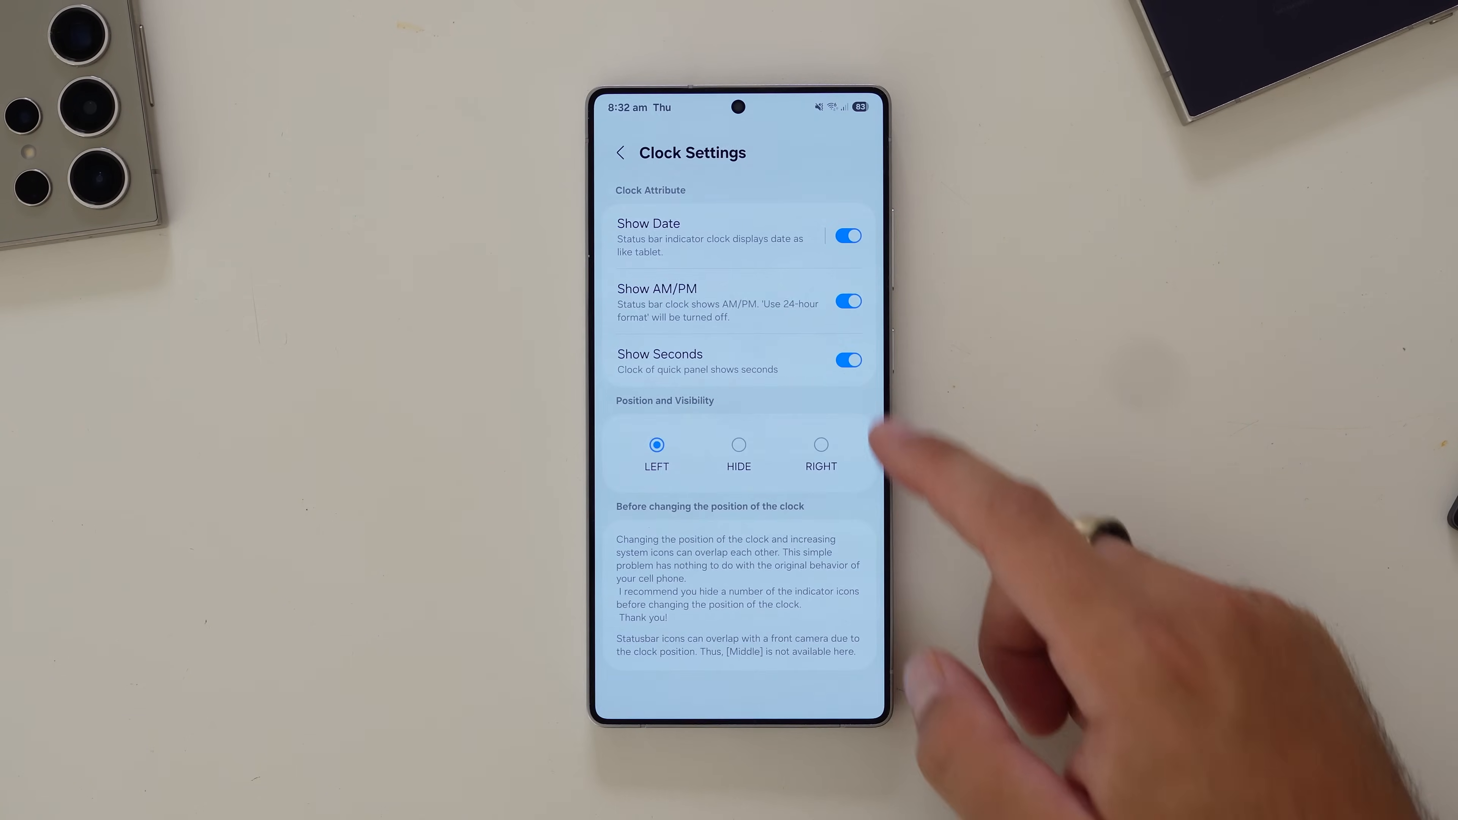
{"action": "left_click", "coordinate": [622, 153]}
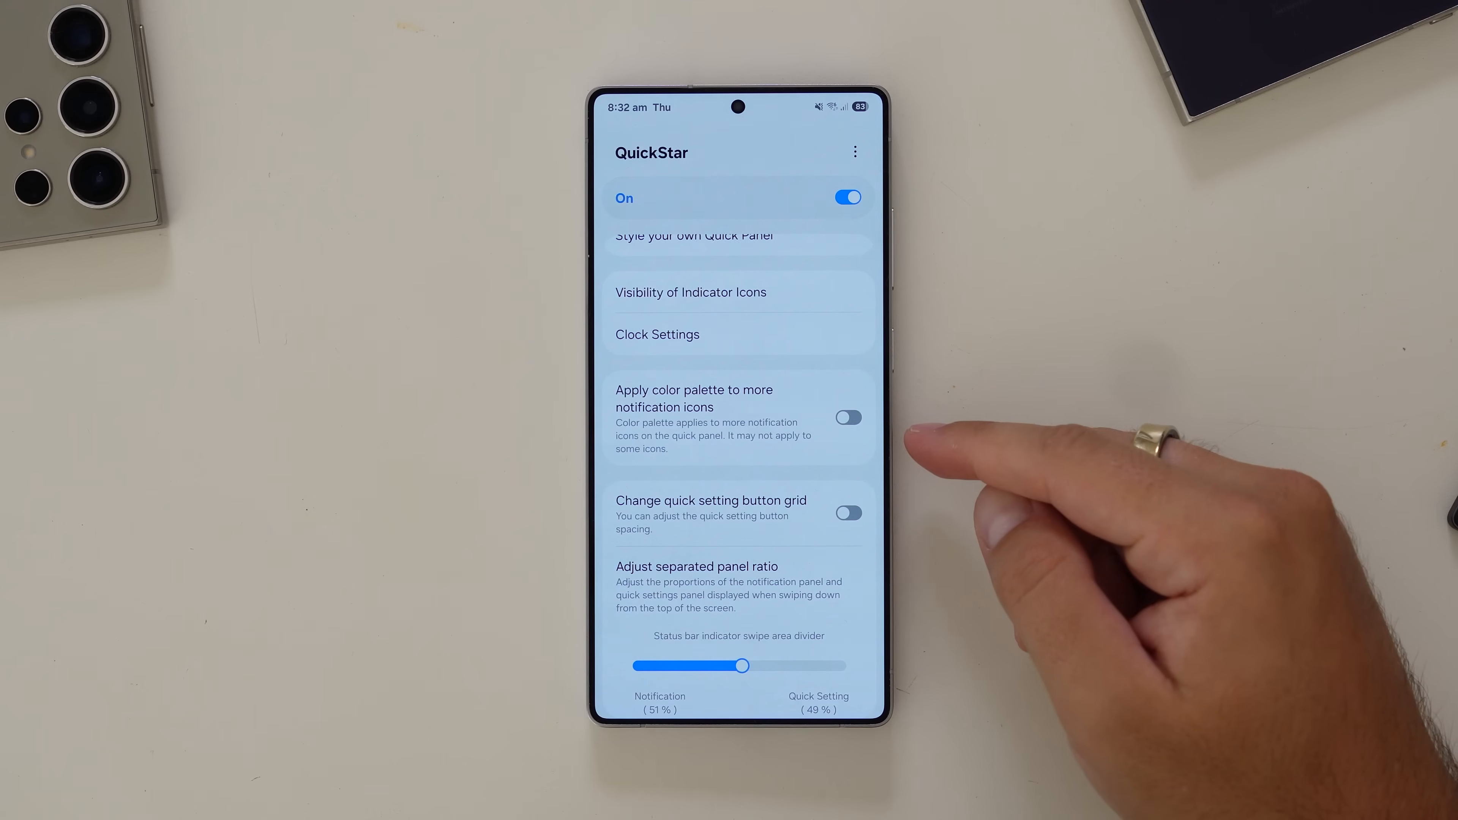
Enable the colour palette for more notification icons and a custom narrower button grid, and drag the panel ratio slider.
{"action": "left_click", "coordinate": [849, 418]}
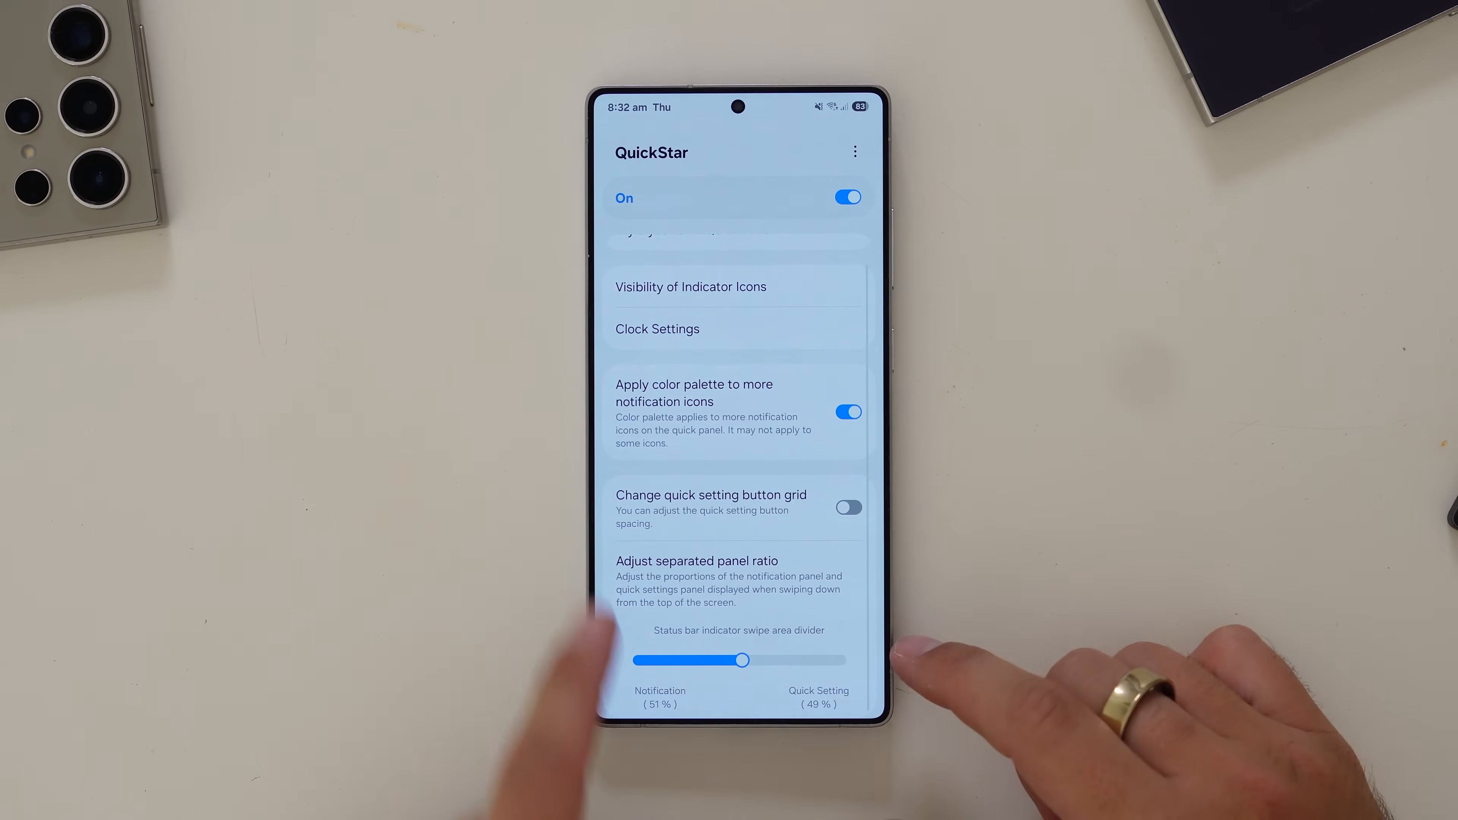
{"action": "left_click", "coordinate": [849, 508]}
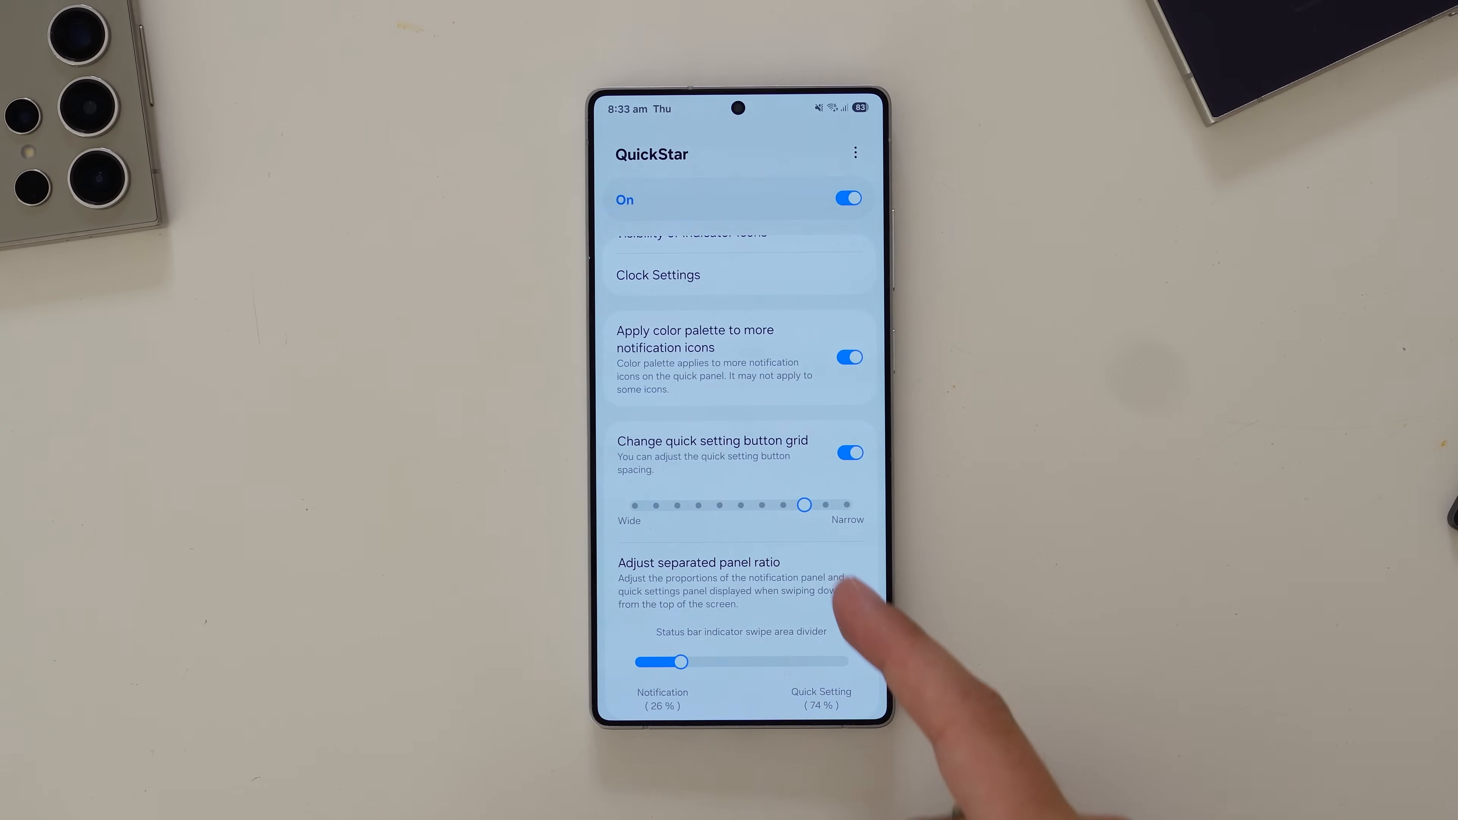
{"action": "left_click_drag", "start_coordinate": [683, 661], "coordinate": [766, 662]}
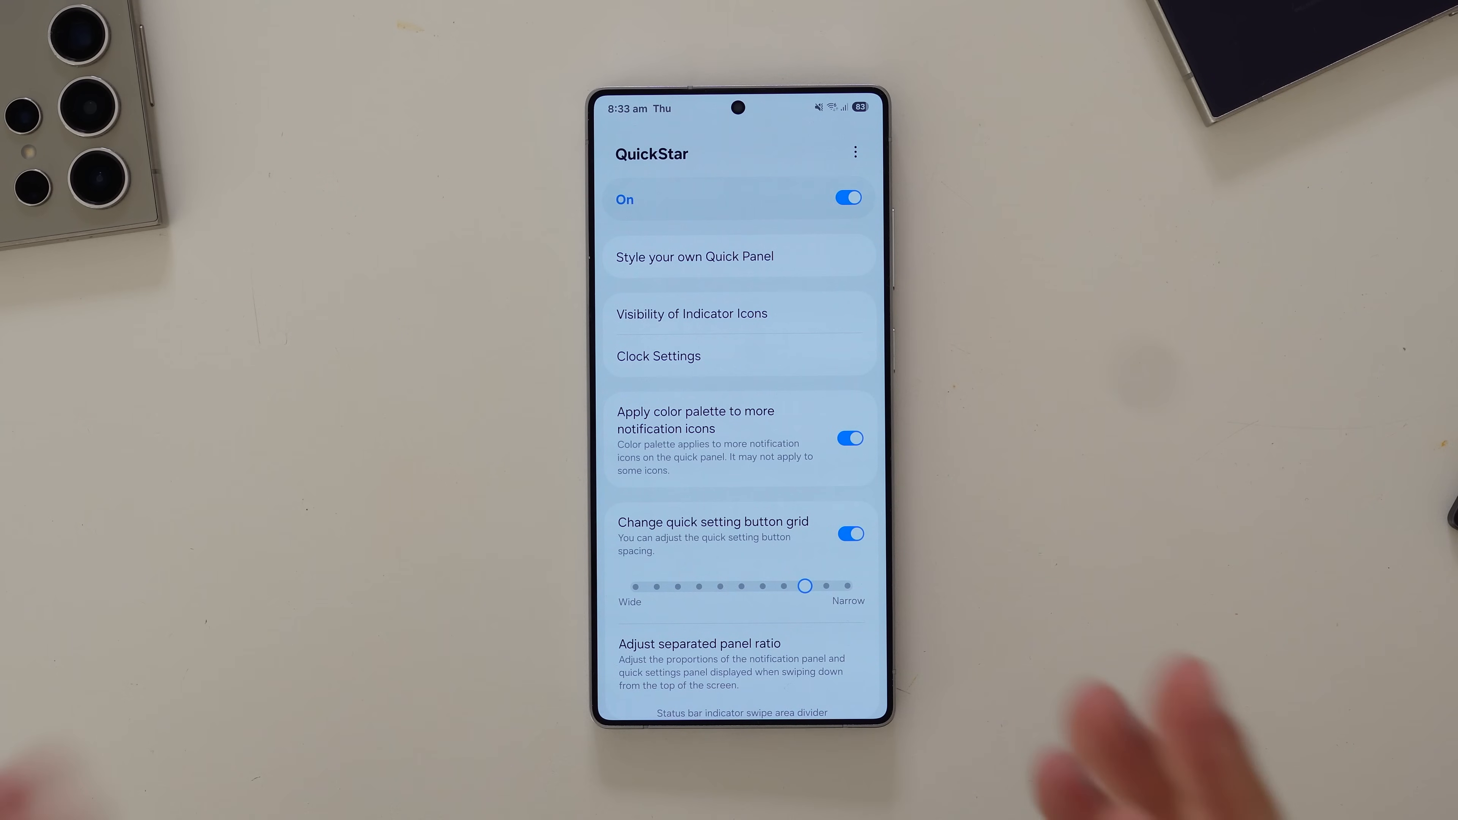
Settle the separated panel ratio at Notification 59% / Quick Setting 41%.
{"action": "scroll", "scroll_direction": "down", "scroll_amount": 3}
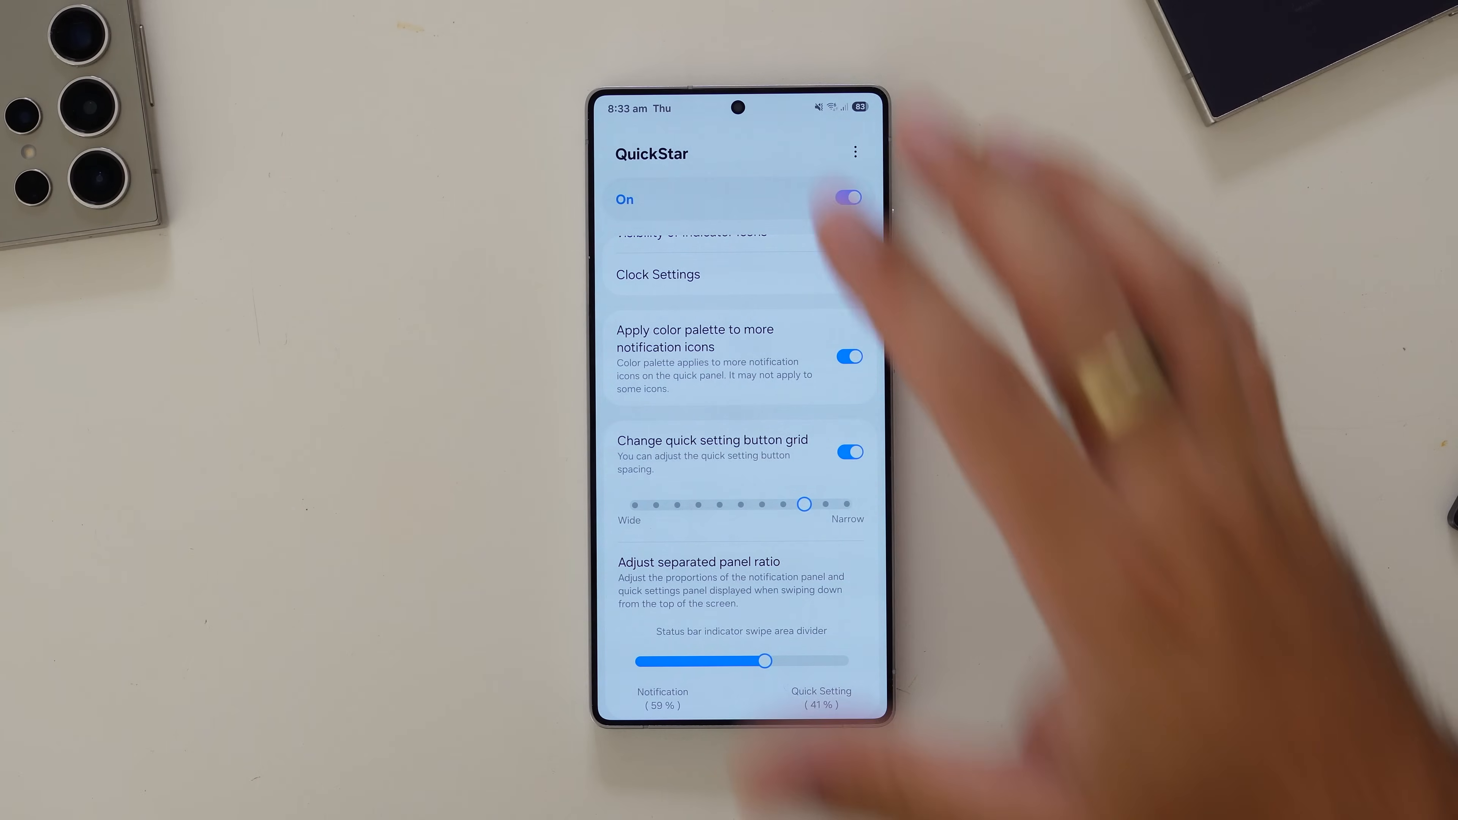